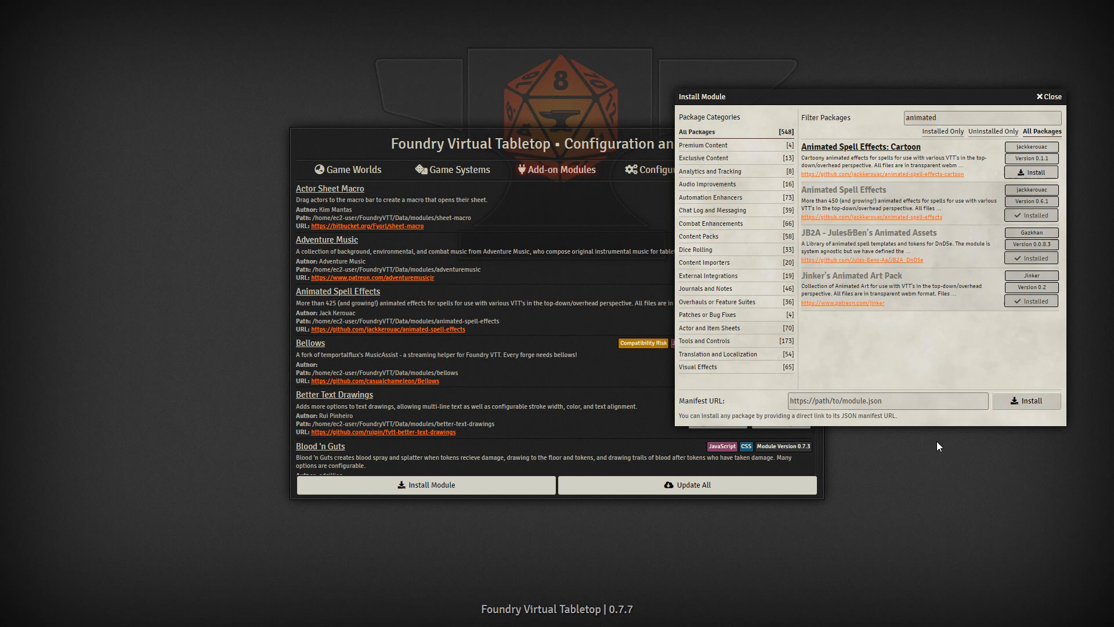
mouse_move(544, 458)
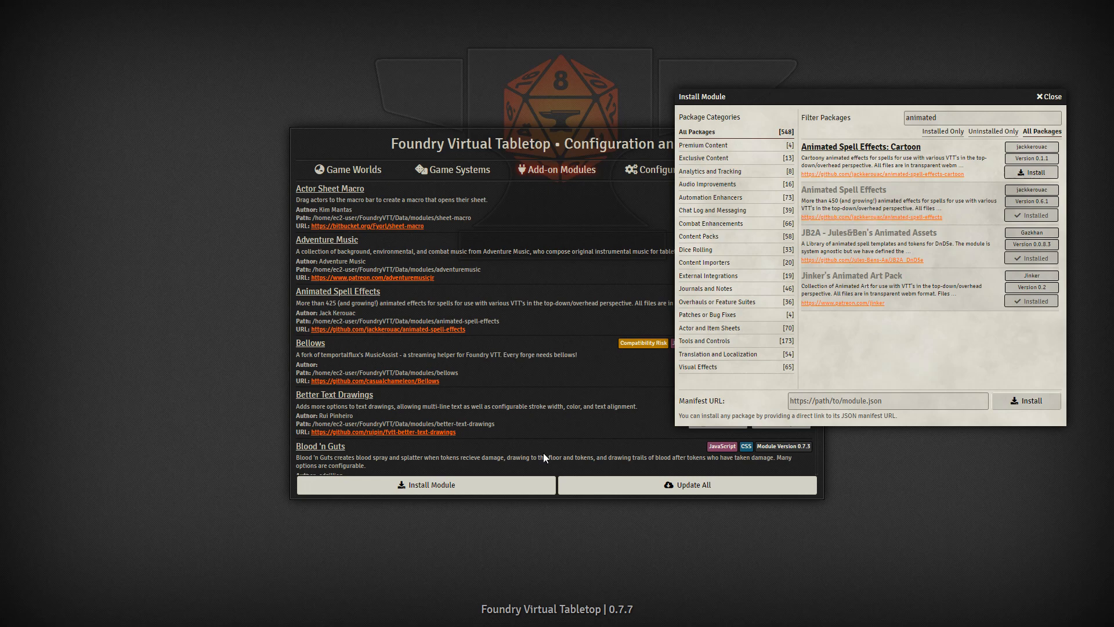
mouse_move(812, 316)
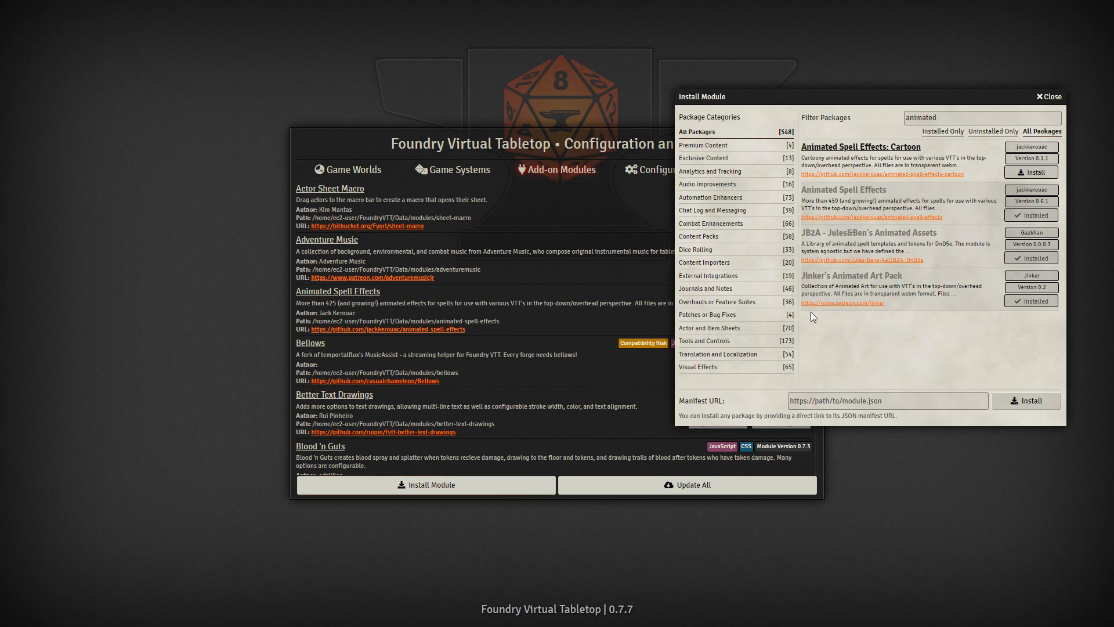
mouse_move(794, 313)
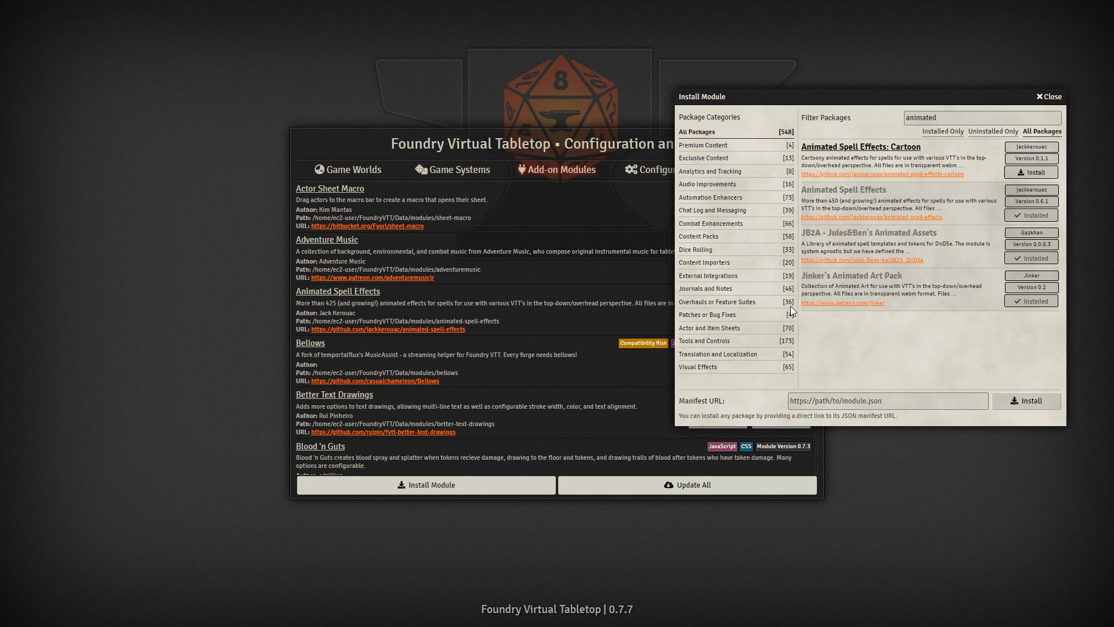
mouse_move(901, 325)
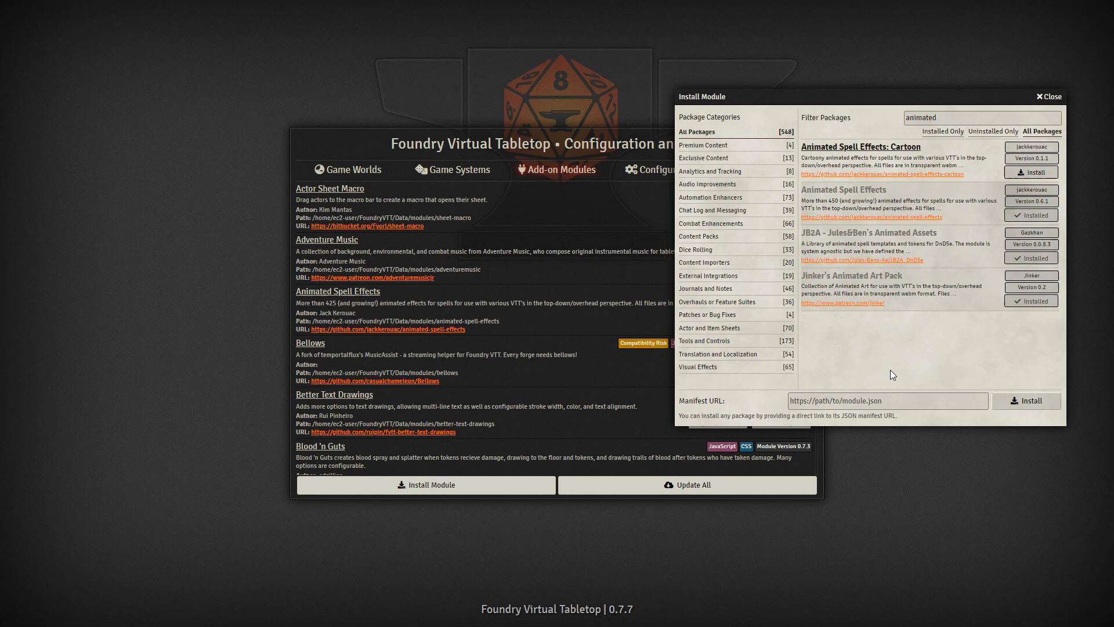
mouse_move(874, 387)
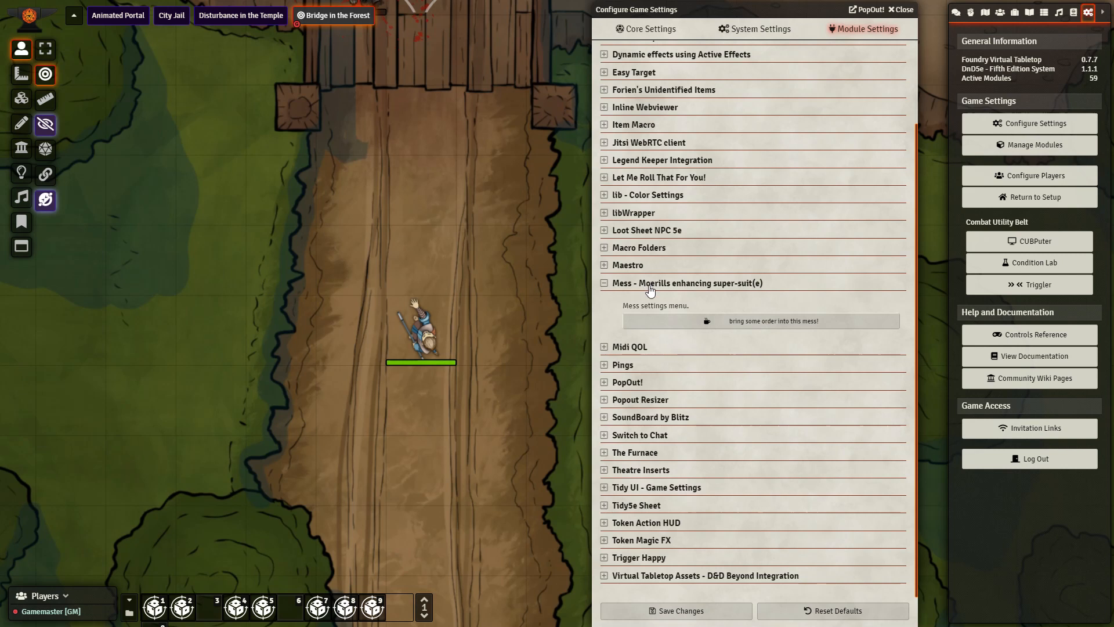
mouse_move(764, 309)
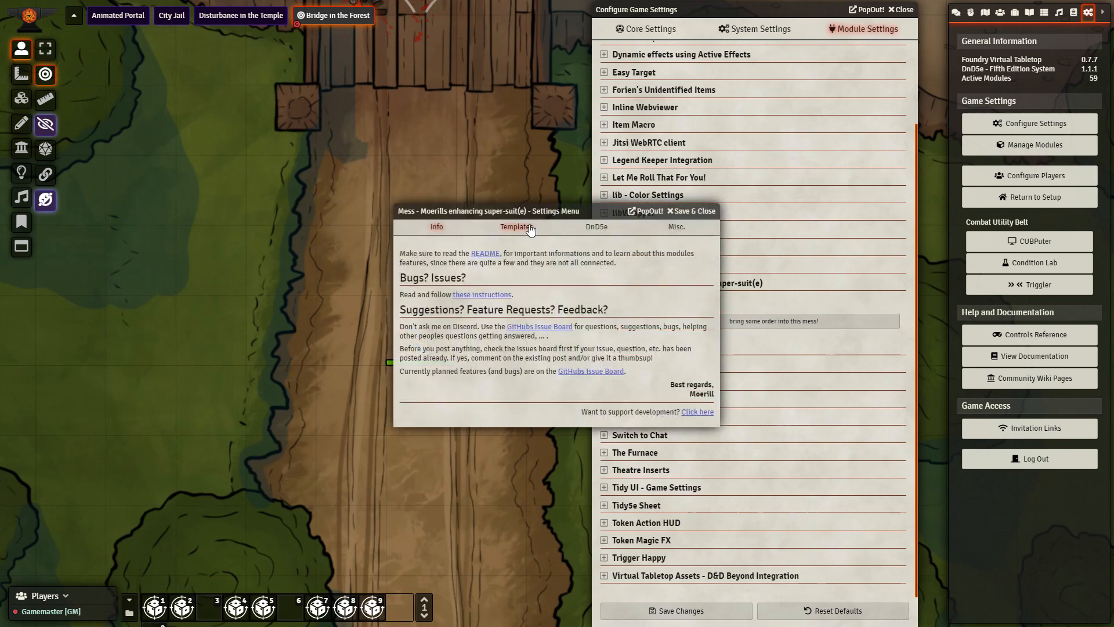
Review the Mess Templates tab's default template textures and save with none set
click(516, 227)
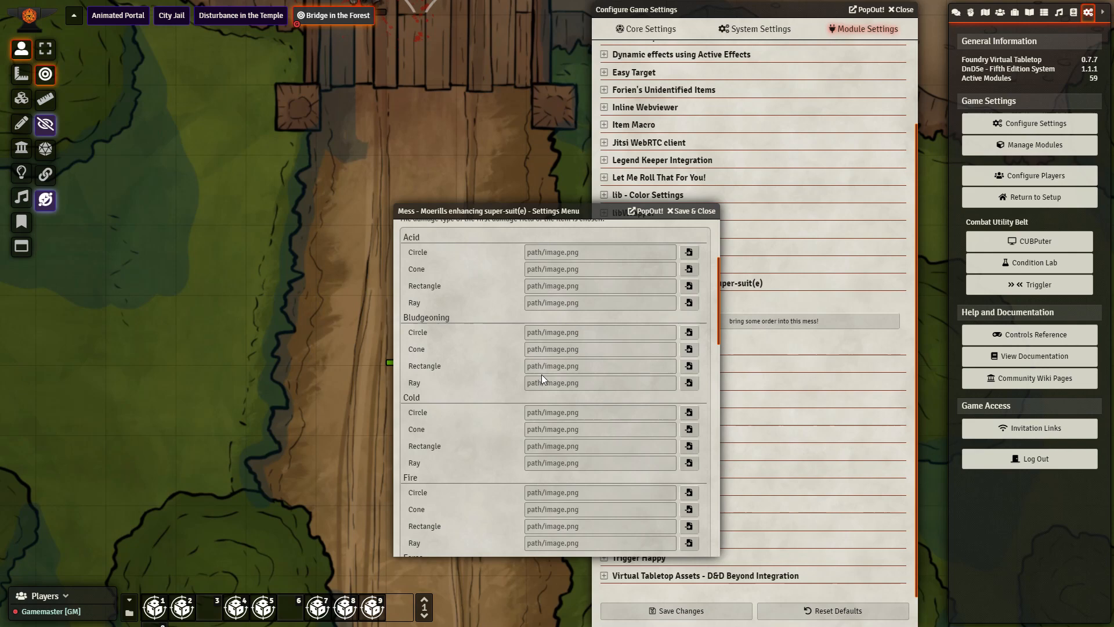
mouse_move(535, 374)
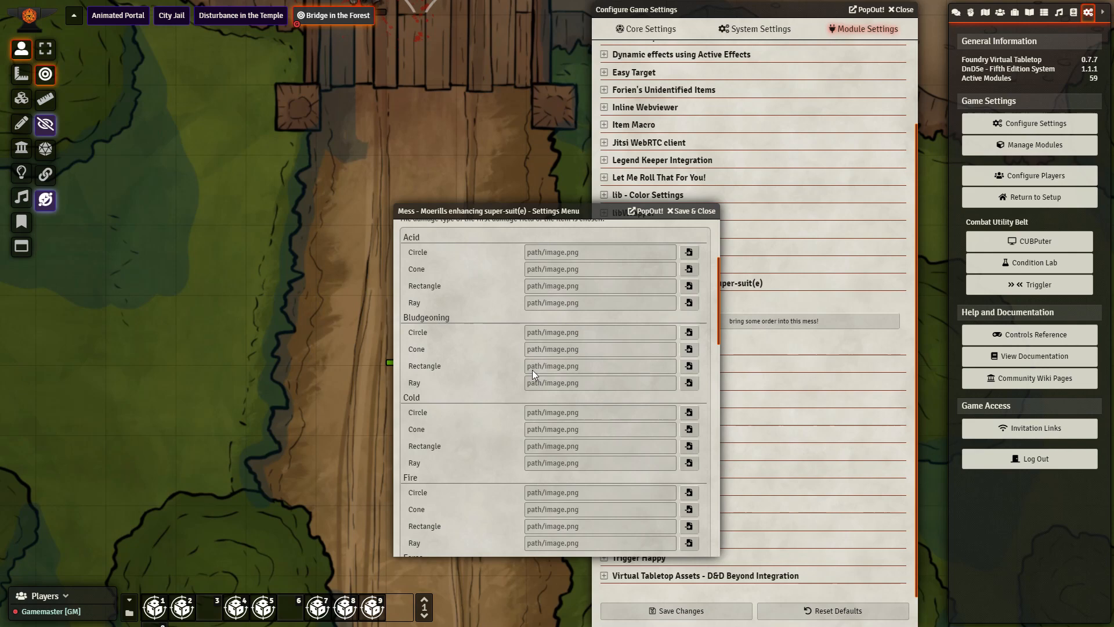
scroll(up, 3)
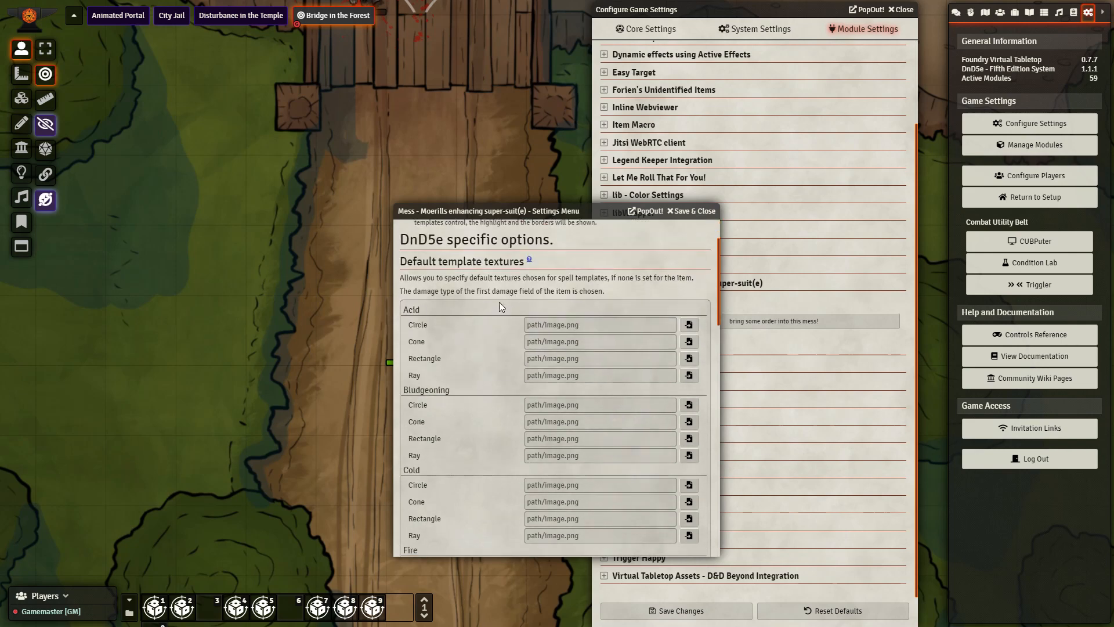
scroll(down, 3)
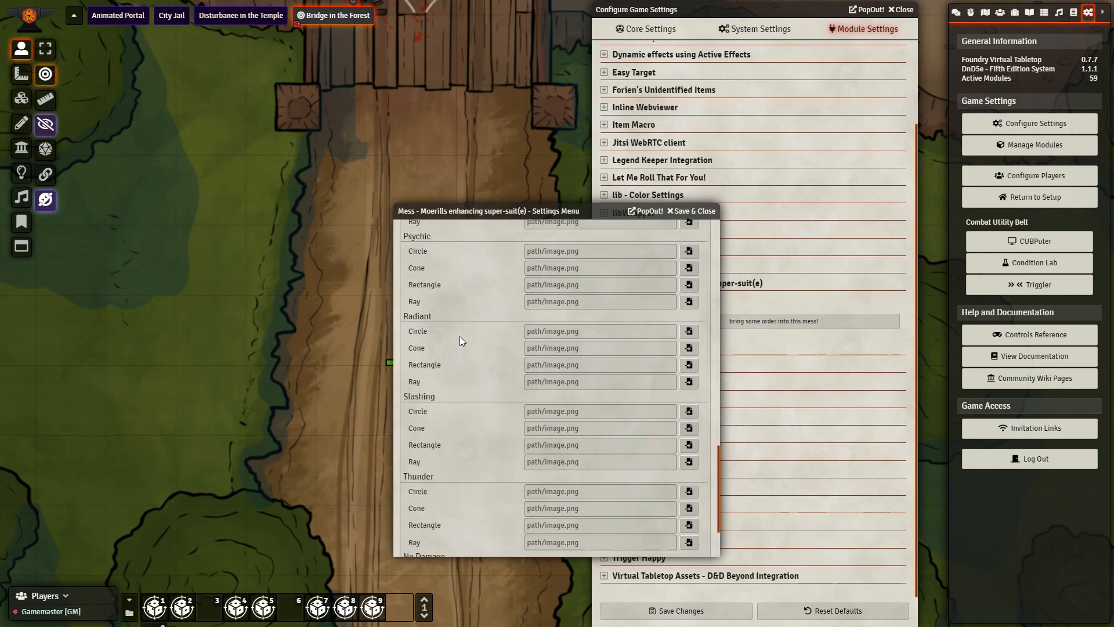
scroll(down, 3)
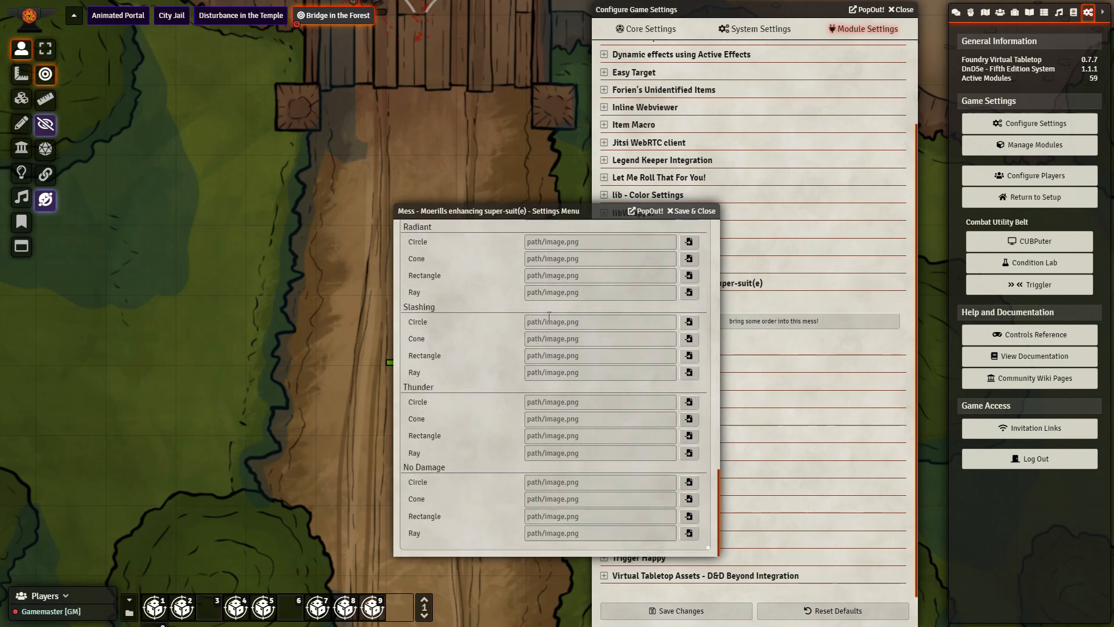
scroll(down, 3)
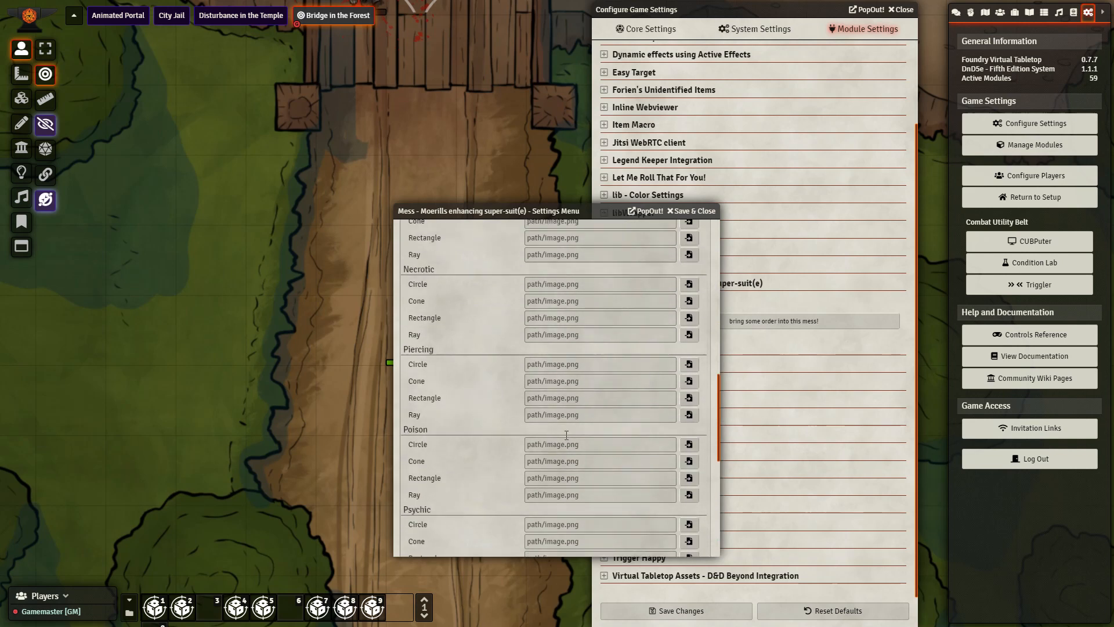
scroll(up, 3)
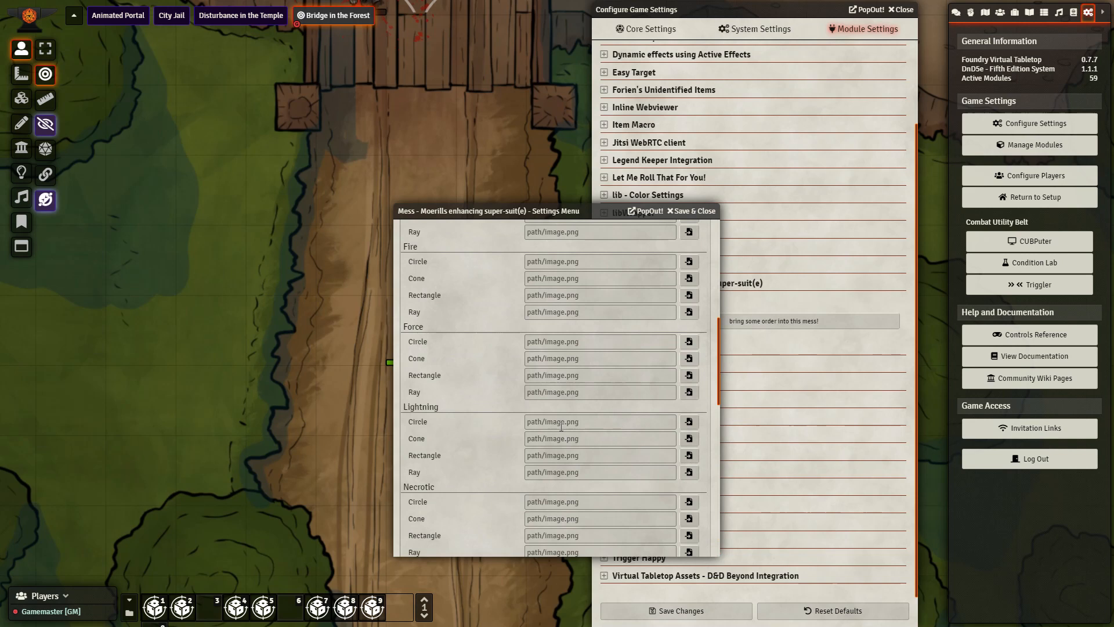
mouse_move(441, 285)
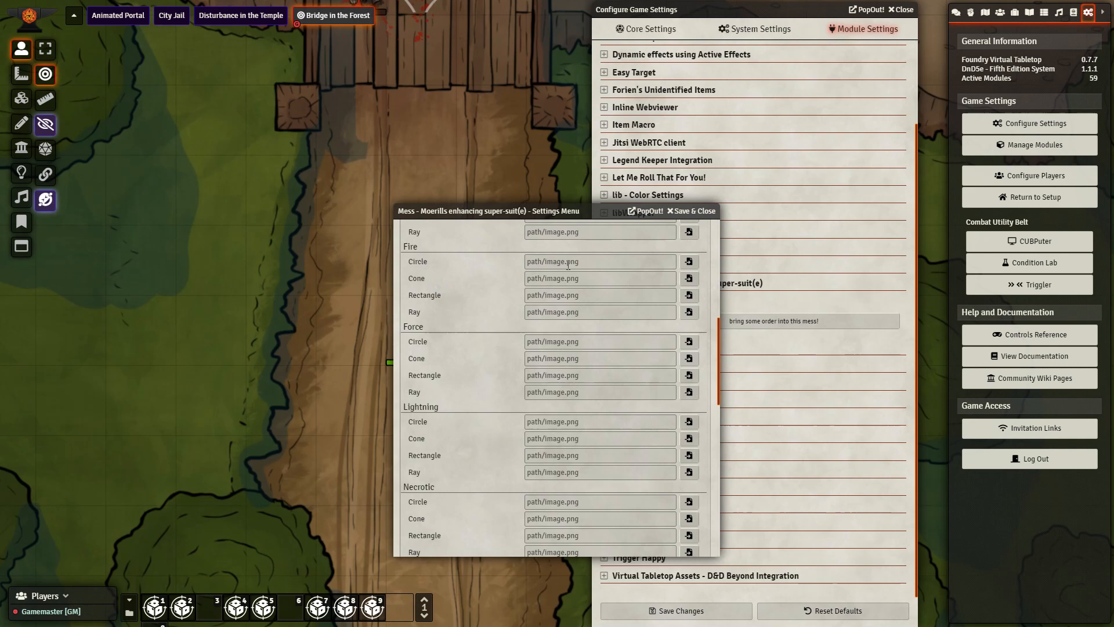
scroll(up, 3)
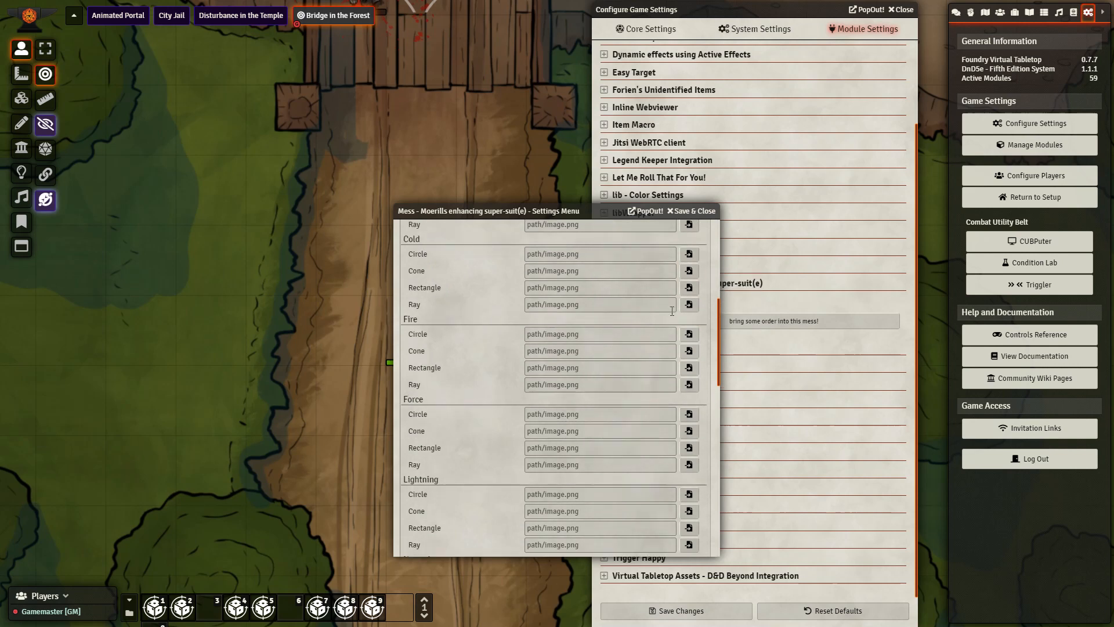
scroll(up, 3)
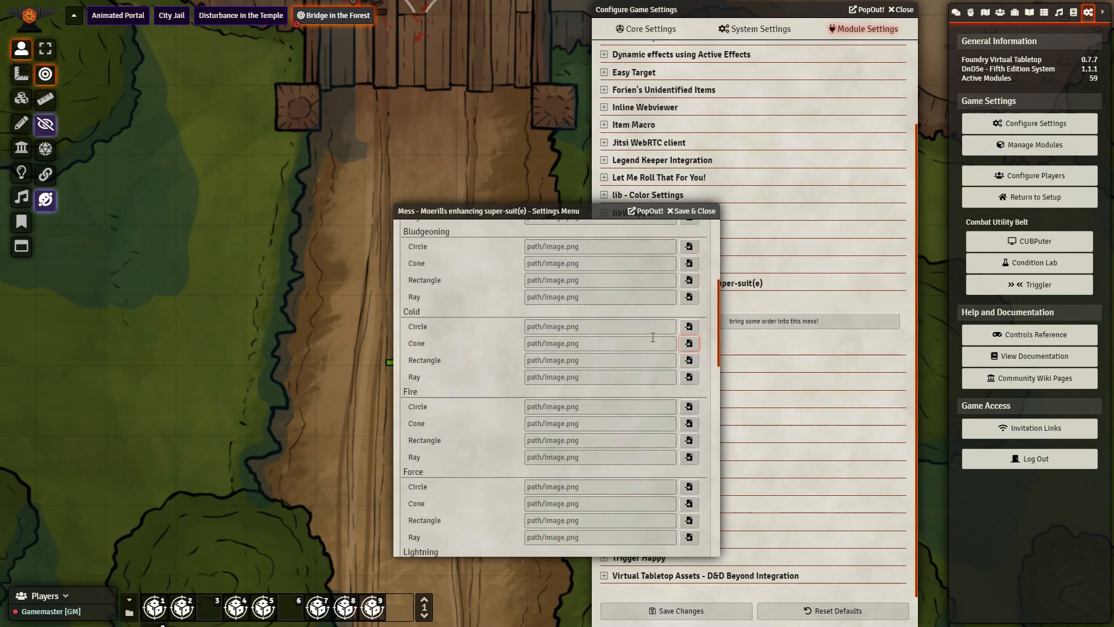
mouse_move(678, 354)
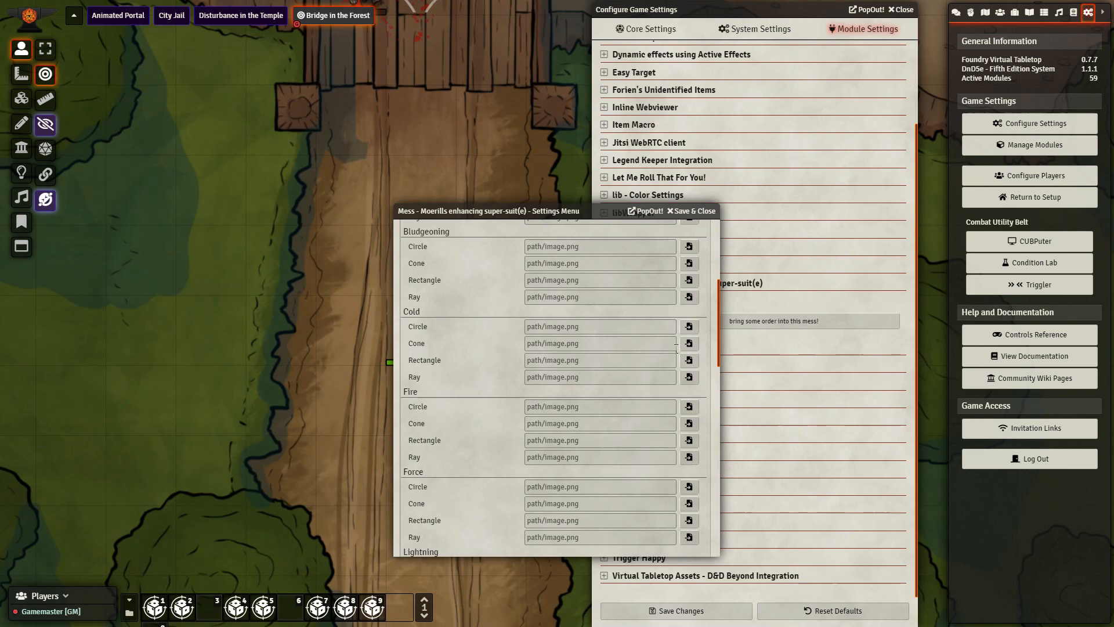
mouse_move(667, 344)
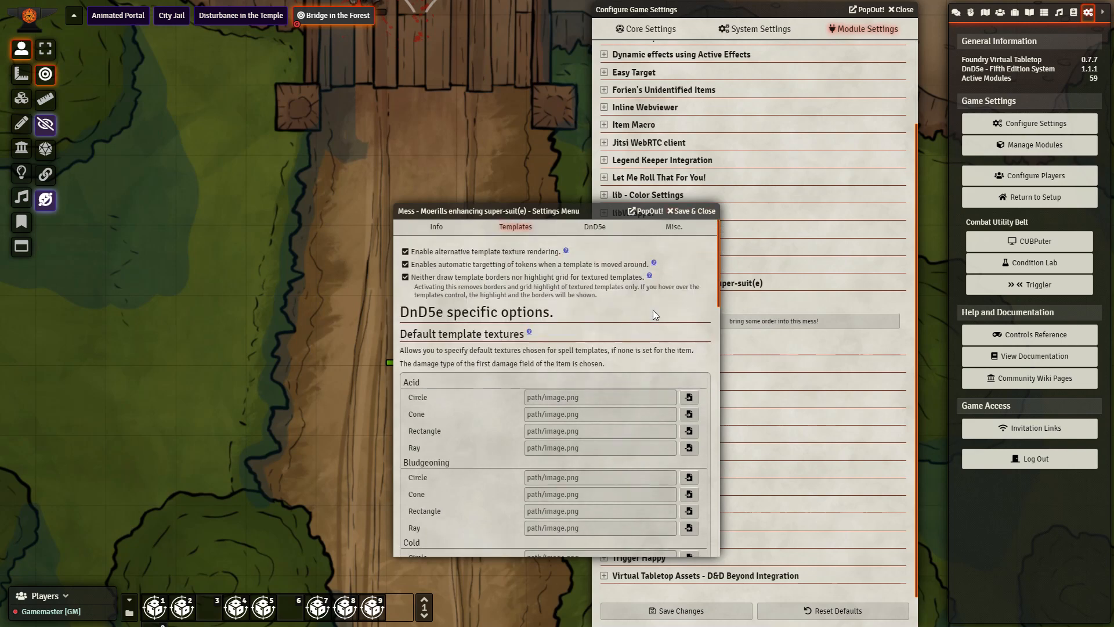
scroll(down, 3)
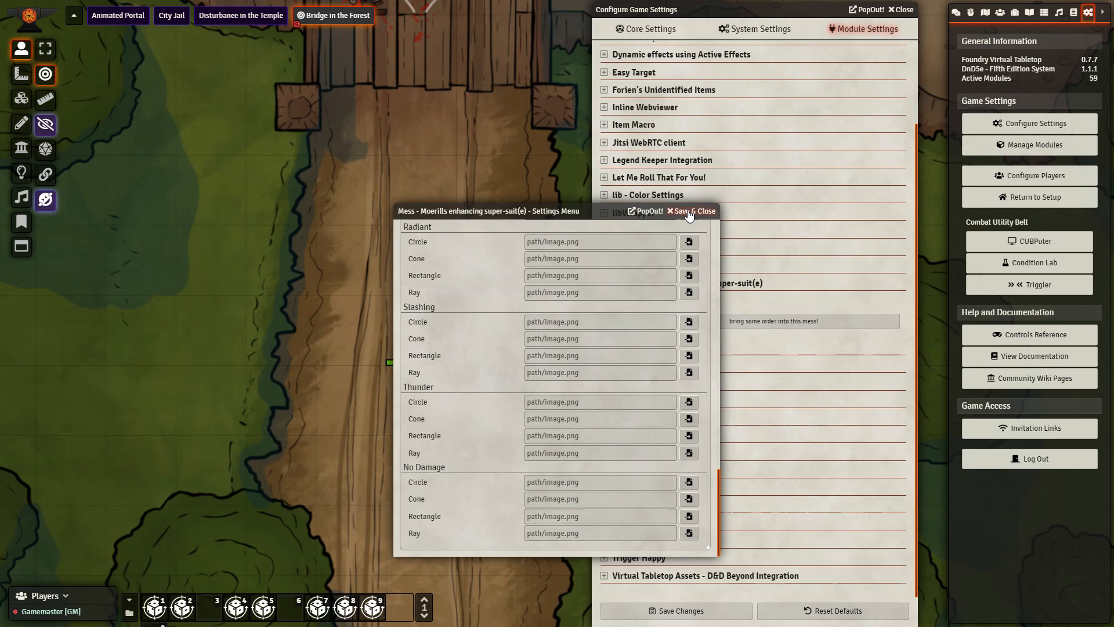
click(689, 212)
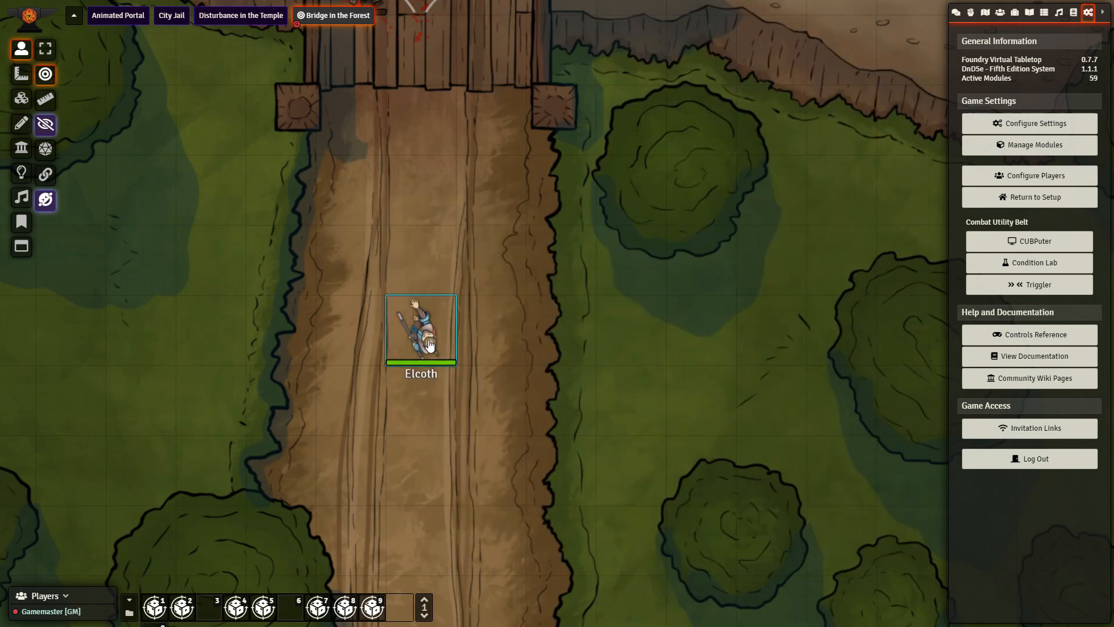
Open Fireball's Details tab from Elcoth Yoston's spellbook
double_click(420, 329)
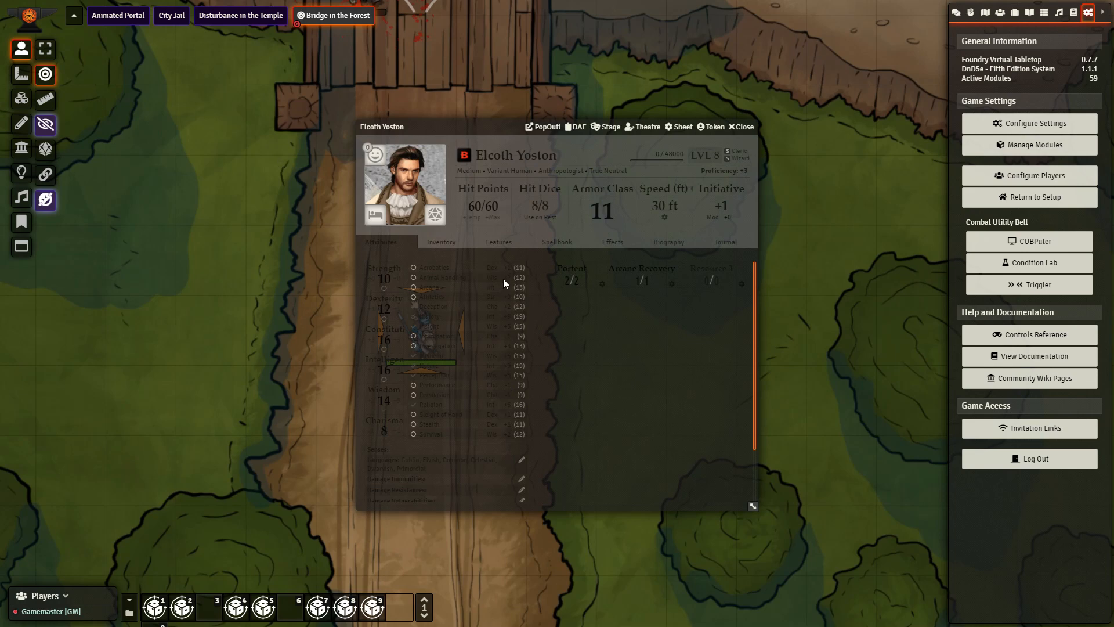
click(557, 241)
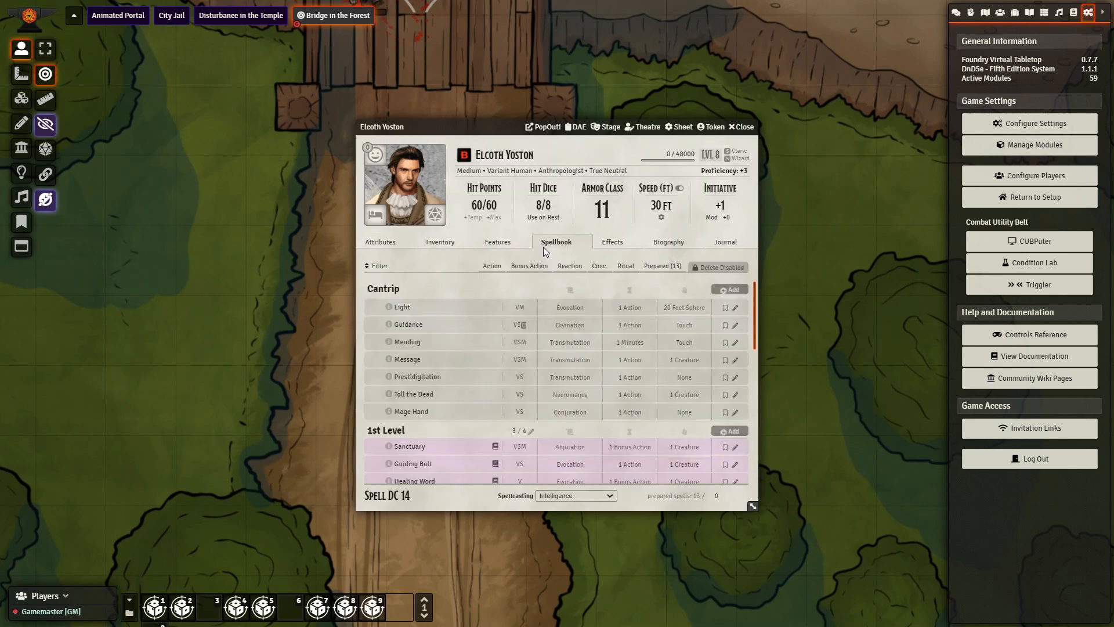
scroll(down, 3)
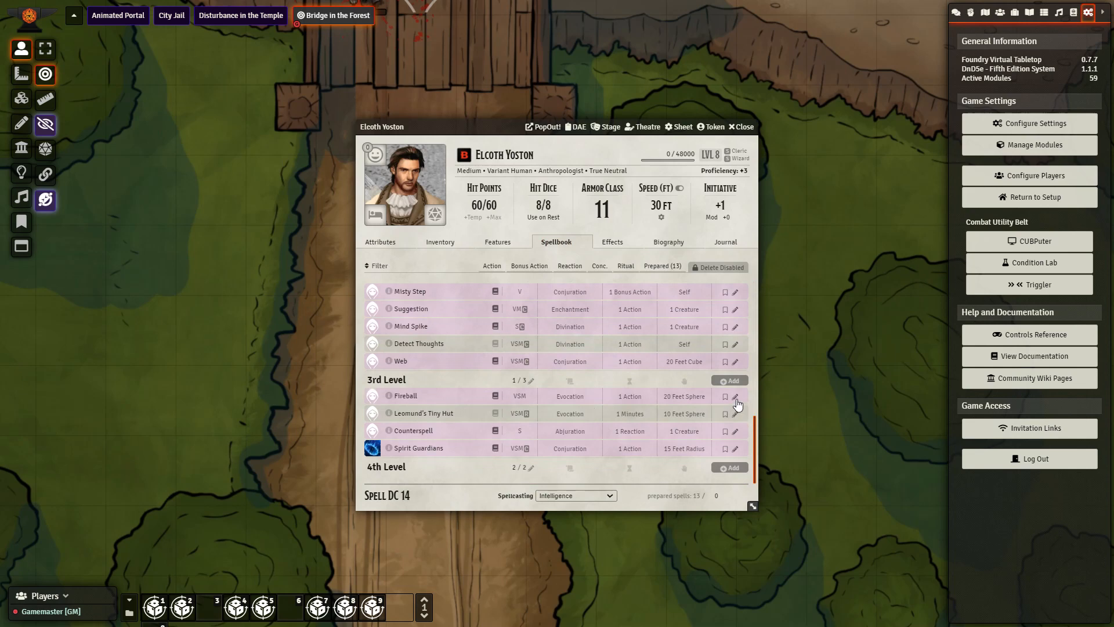
click(736, 395)
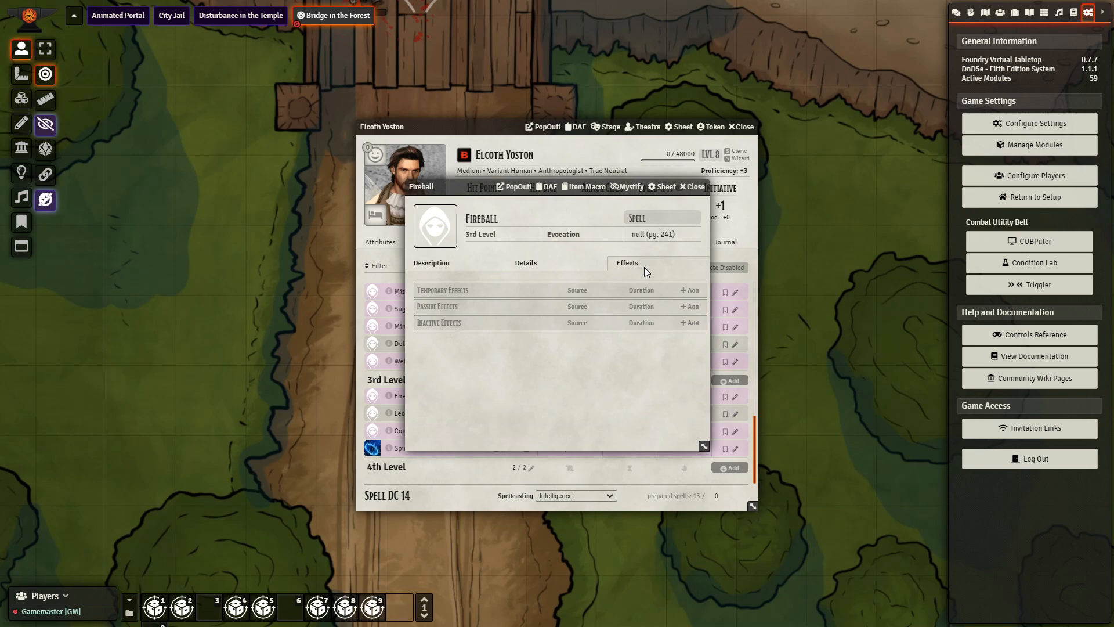
click(525, 262)
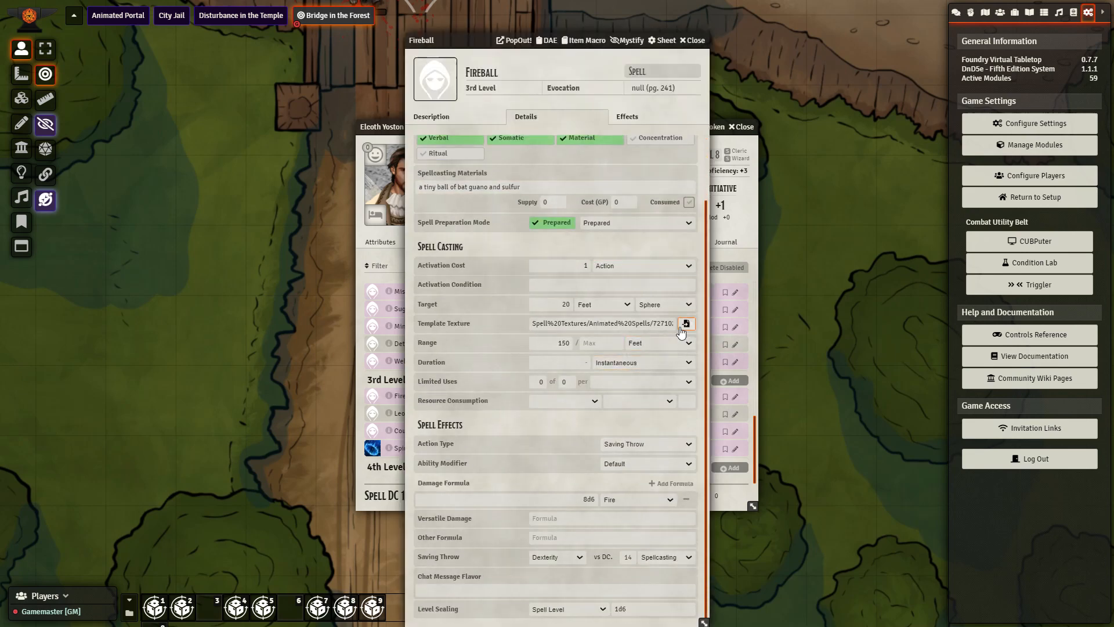
Set Fireball's template texture to the animated fireball webm from Animated Spells
click(685, 324)
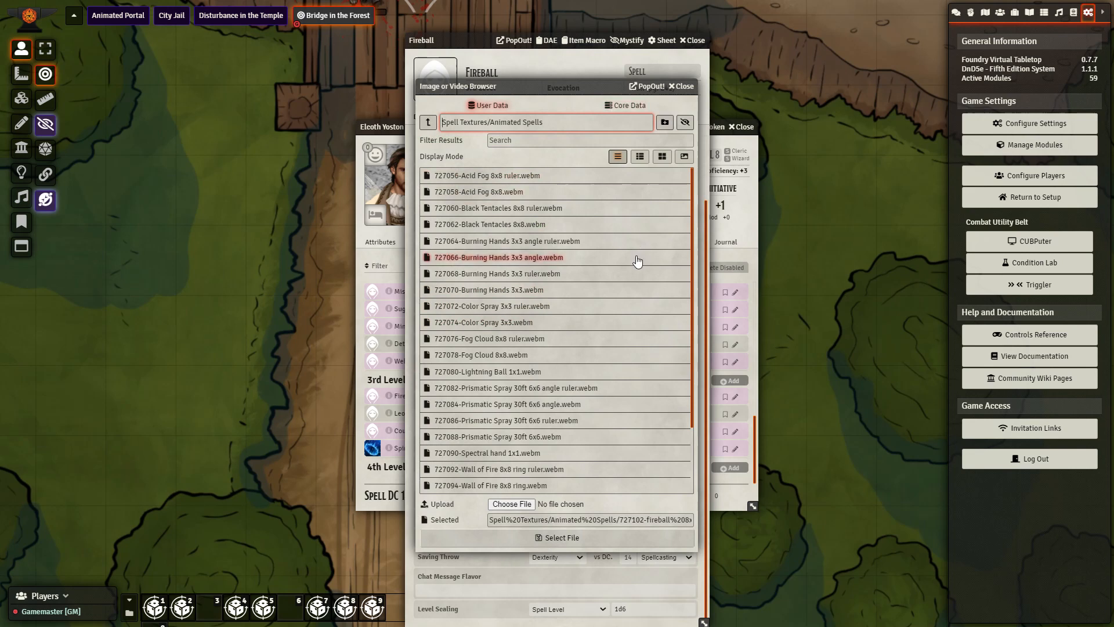
scroll(down, 3)
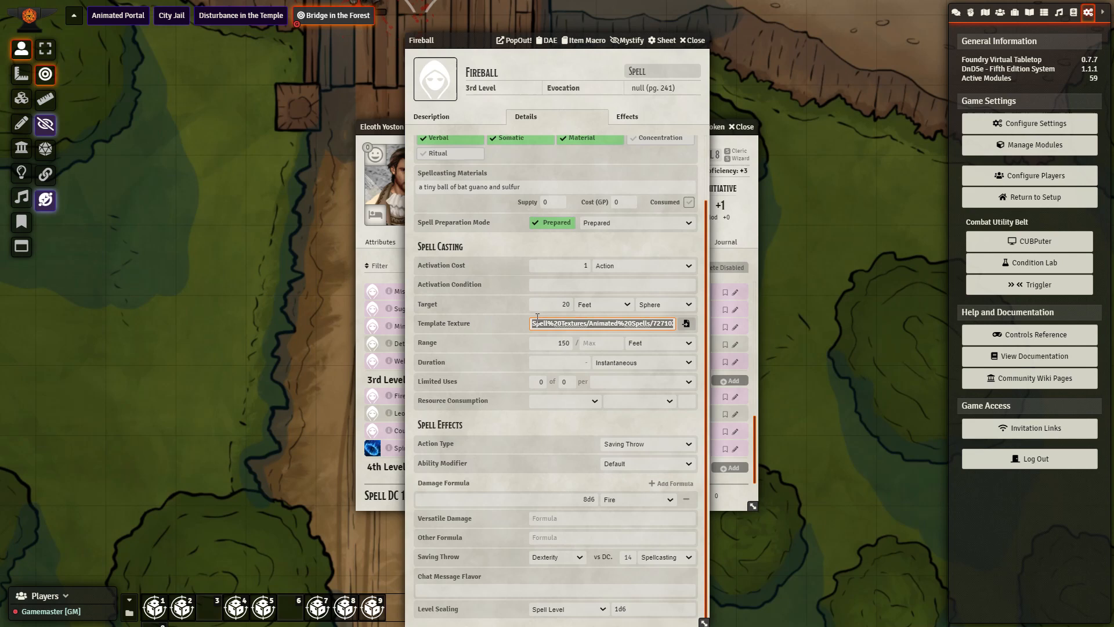
click(691, 40)
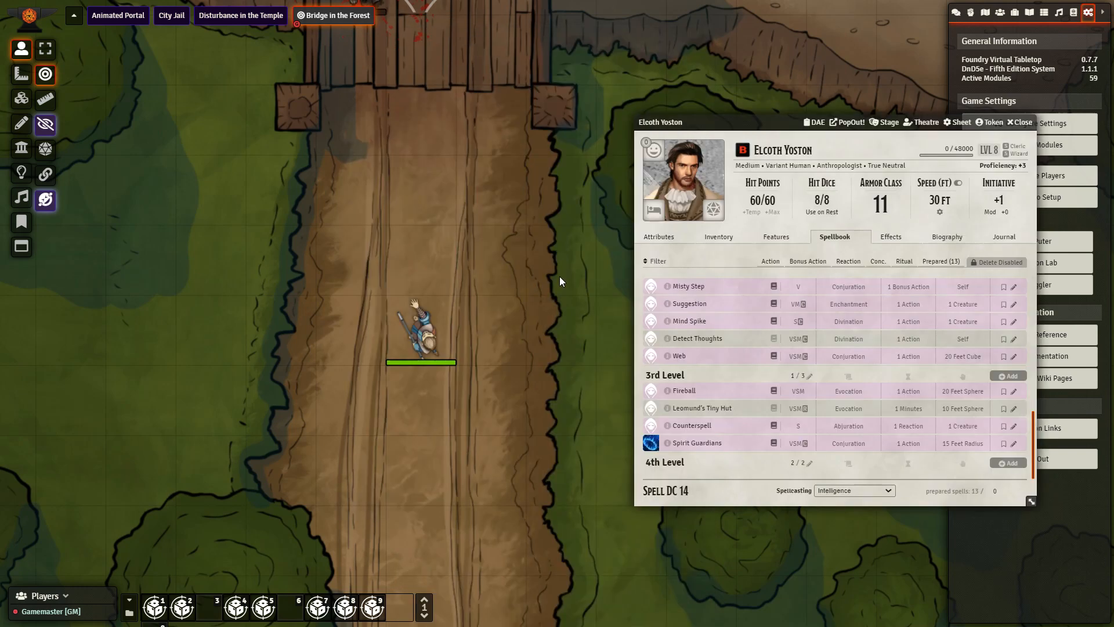
mouse_move(650, 407)
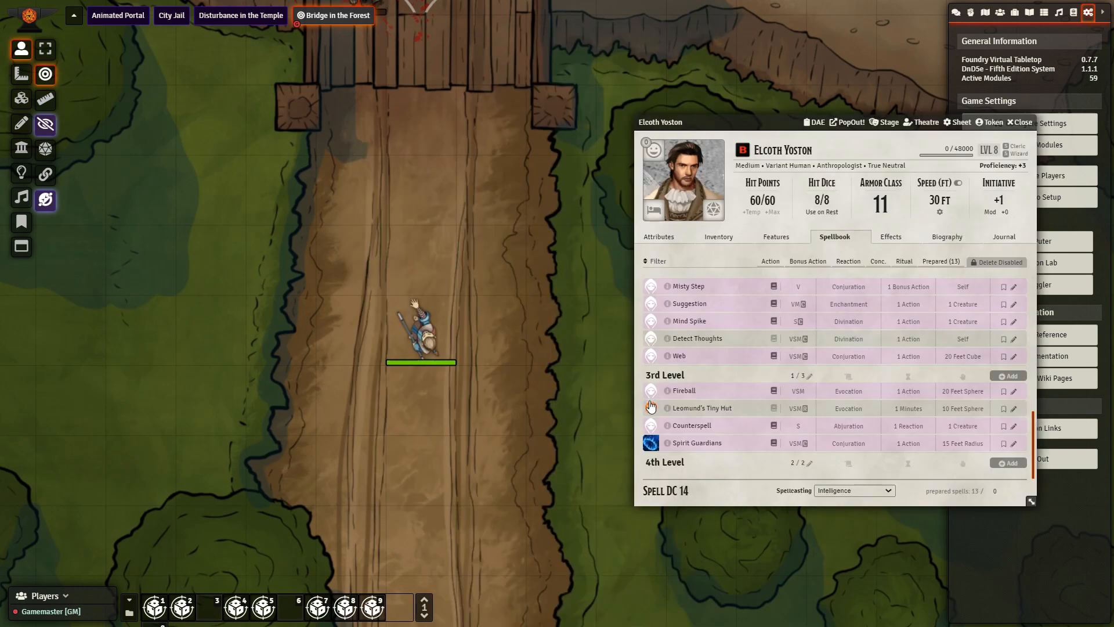
Cast Fireball beside the wizard, placing the animated blast, and restore the spellbook
click(1019, 121)
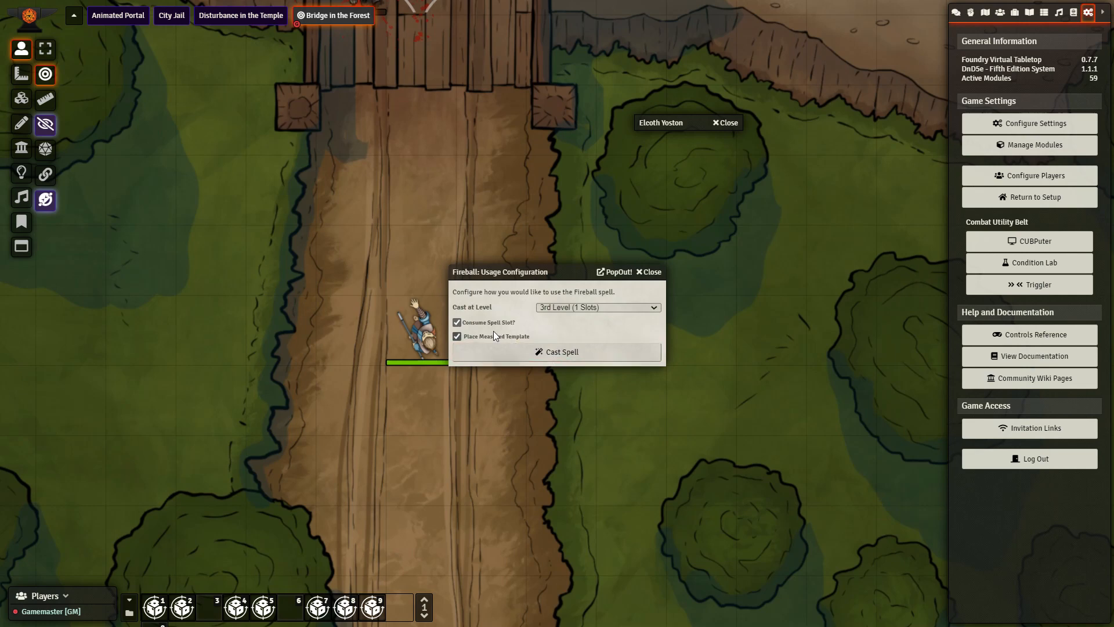
click(561, 351)
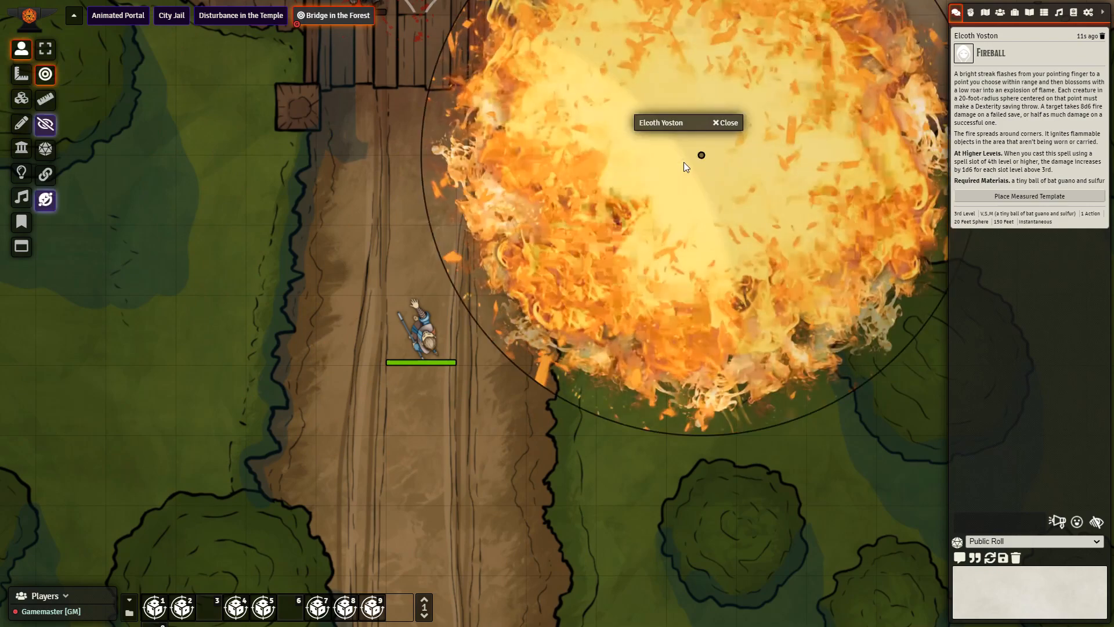
click(1029, 196)
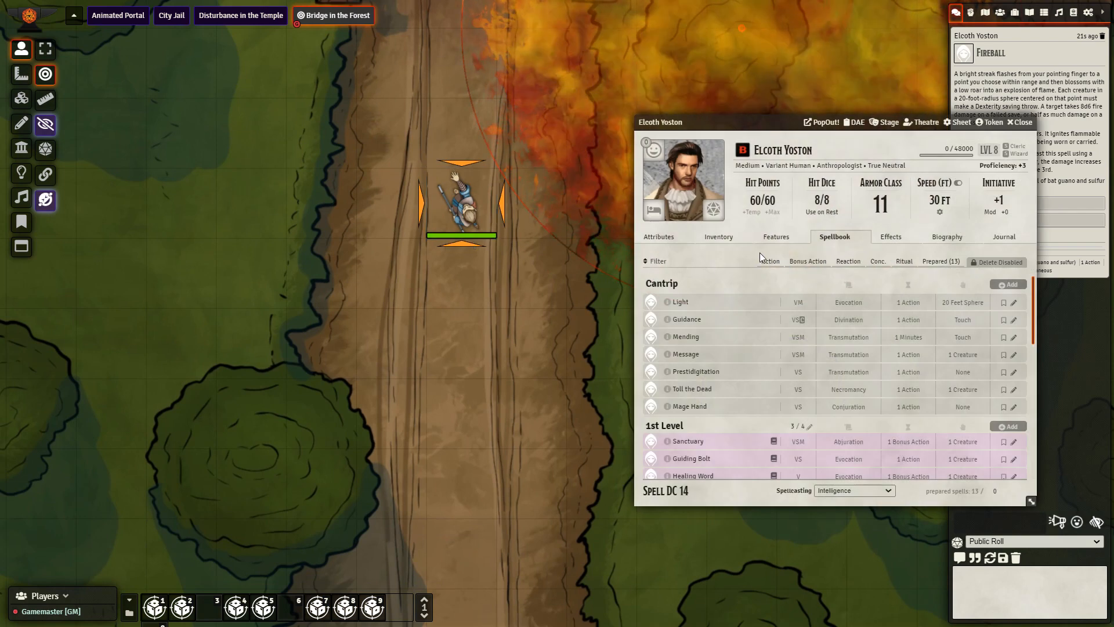
Reopen Fireball's template texture browser, showing Animated Spells as thumbnails
scroll(down, 3)
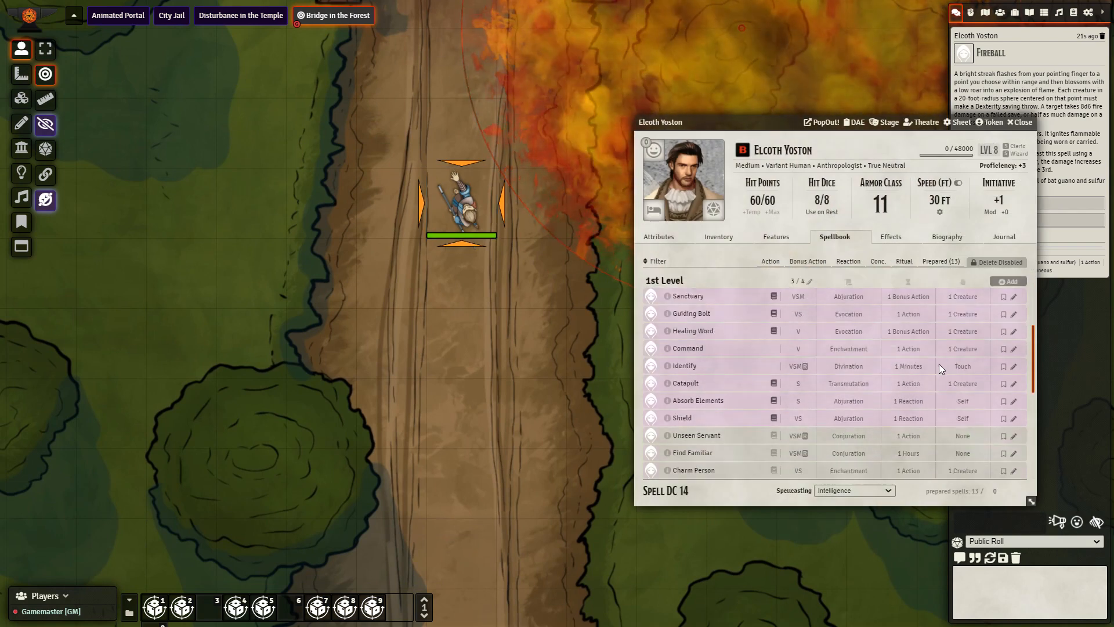
scroll(down, 3)
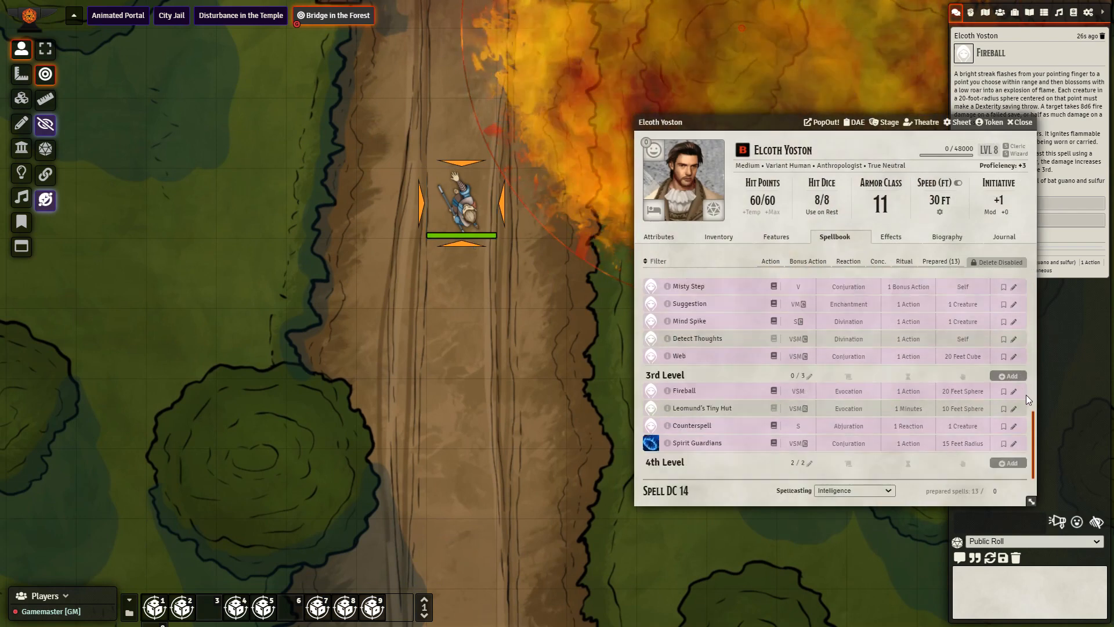
click(1015, 390)
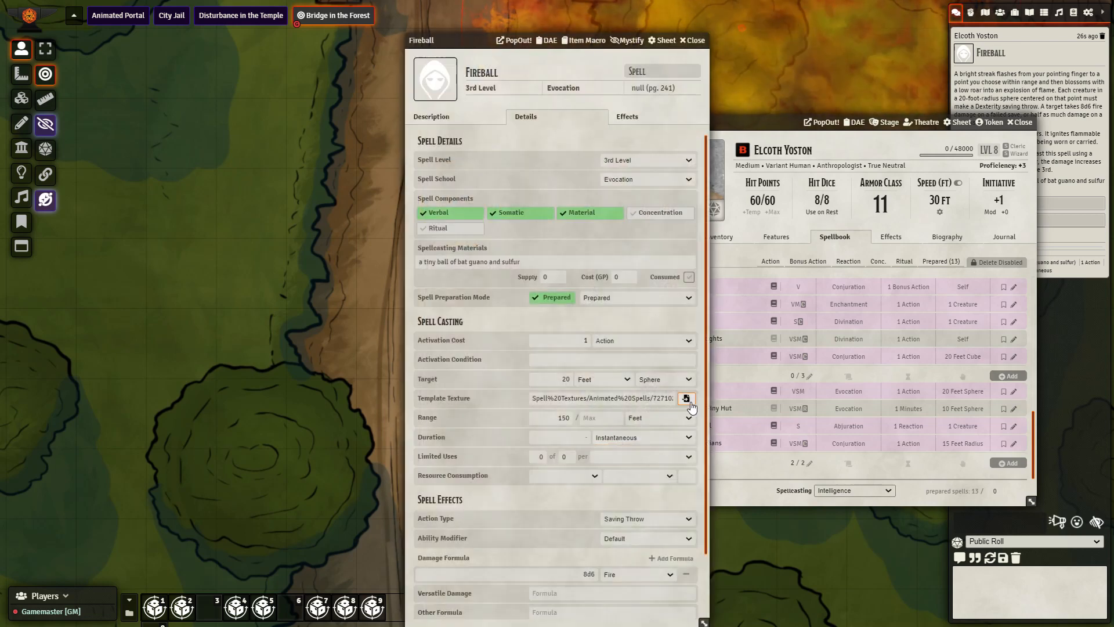
click(684, 398)
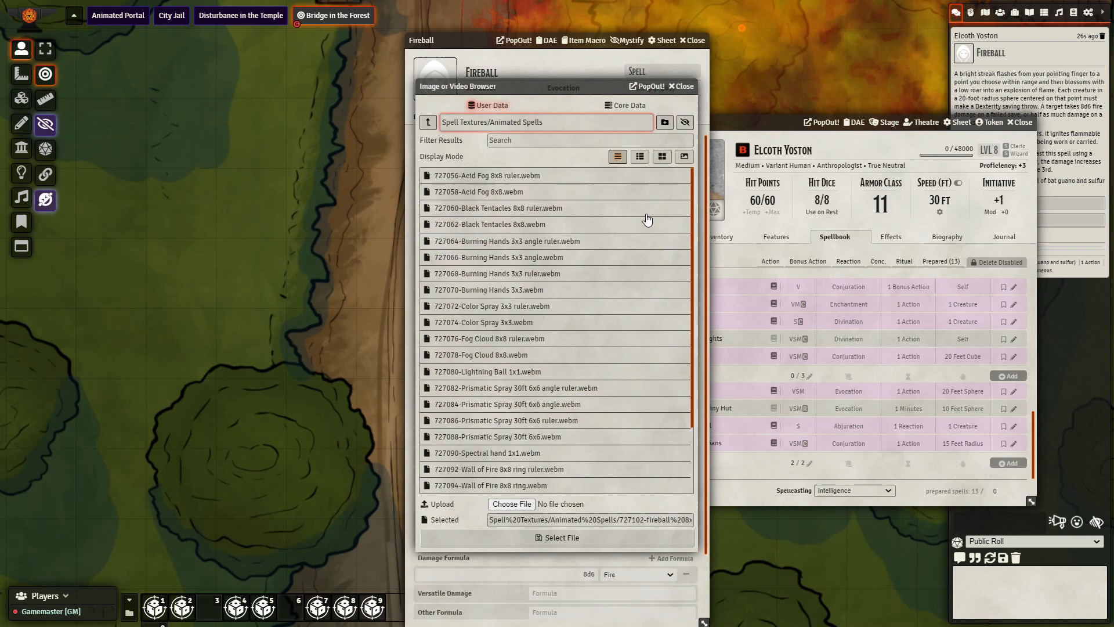
mouse_move(715, 314)
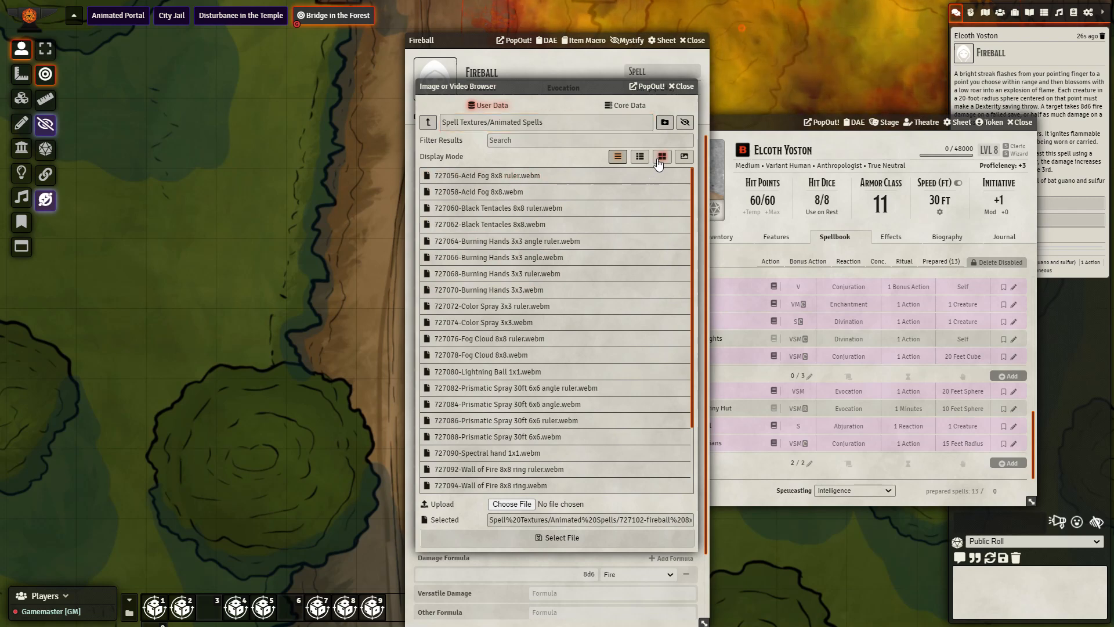
click(661, 157)
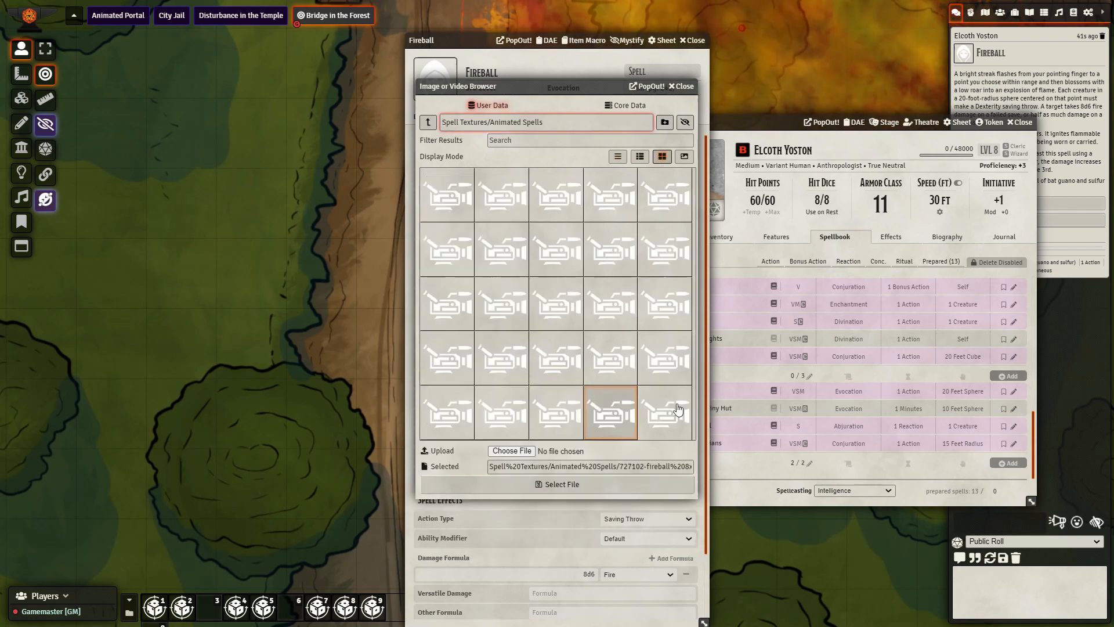
mouse_move(557, 354)
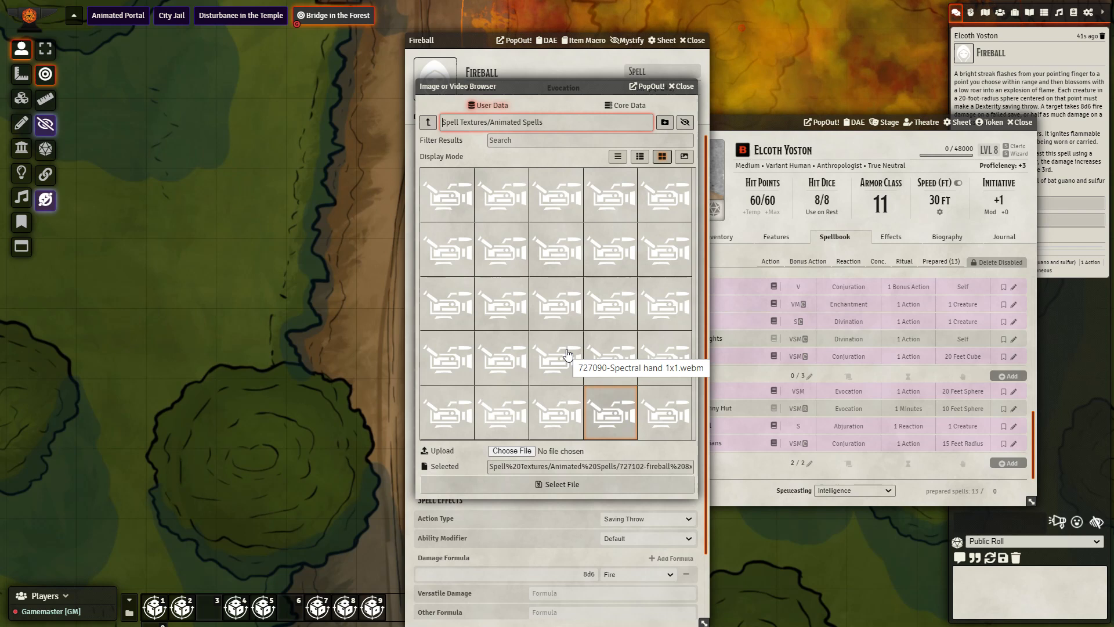
mouse_move(614, 256)
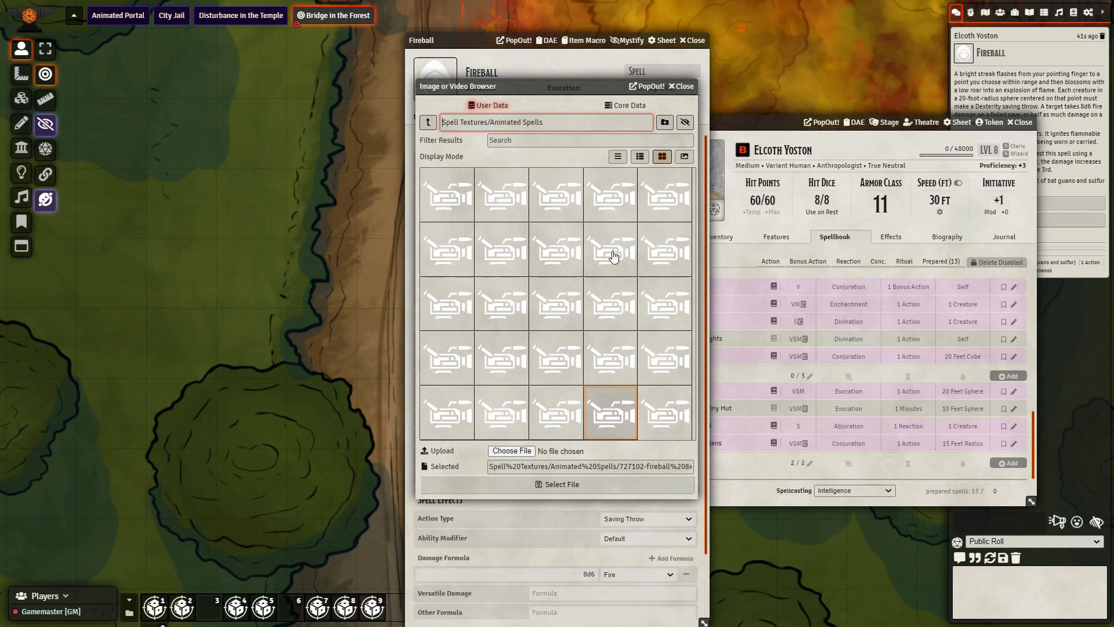
mouse_move(614, 366)
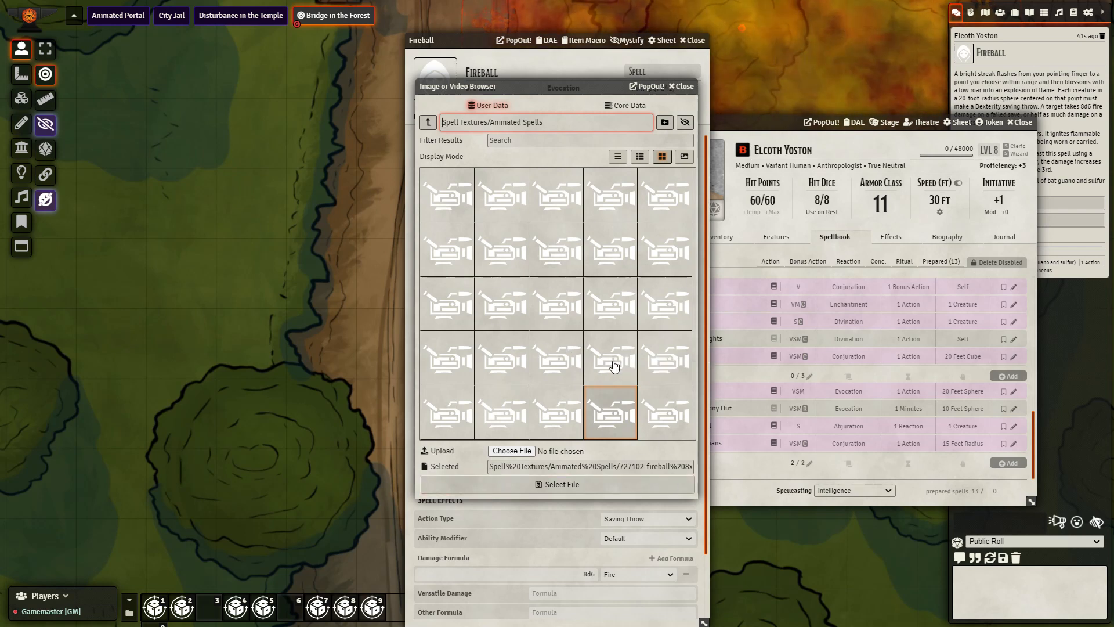
mouse_move(643, 358)
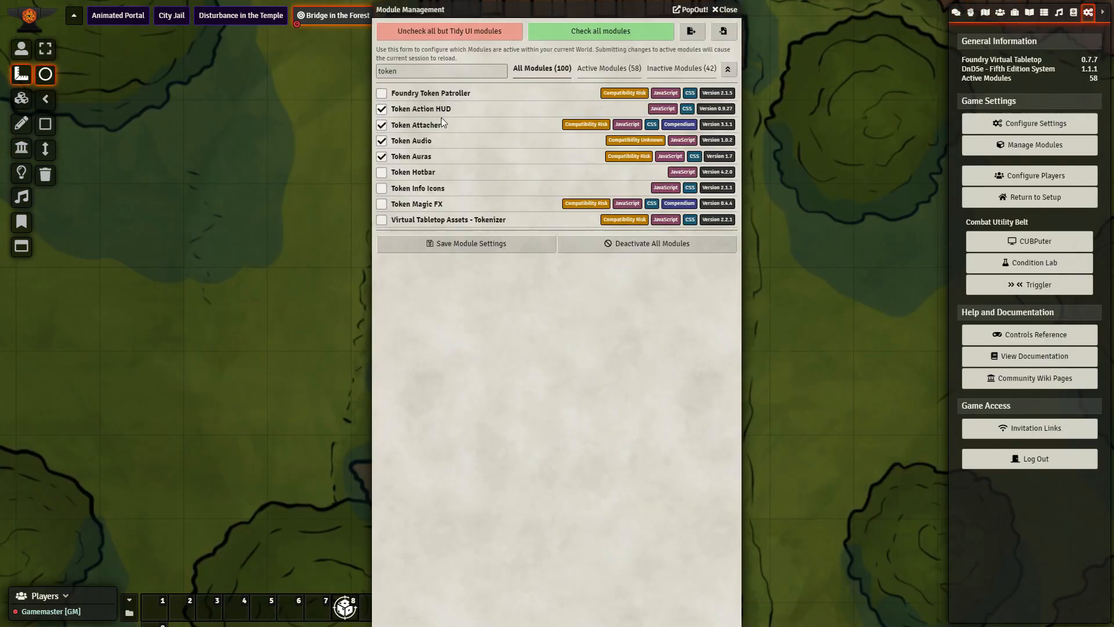
mouse_move(443, 125)
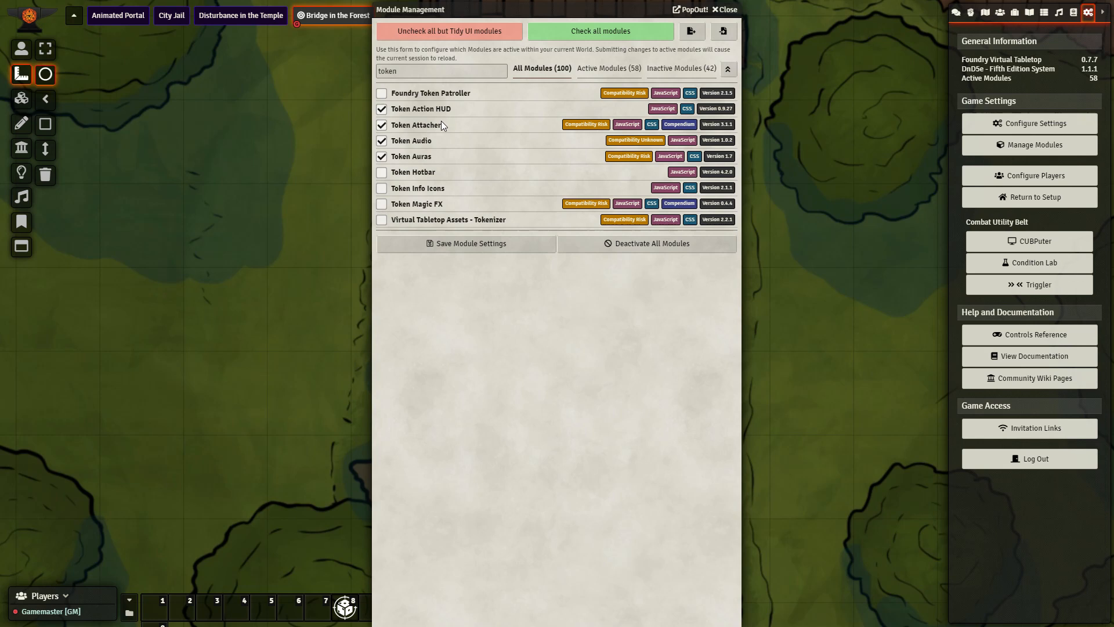
mouse_move(439, 158)
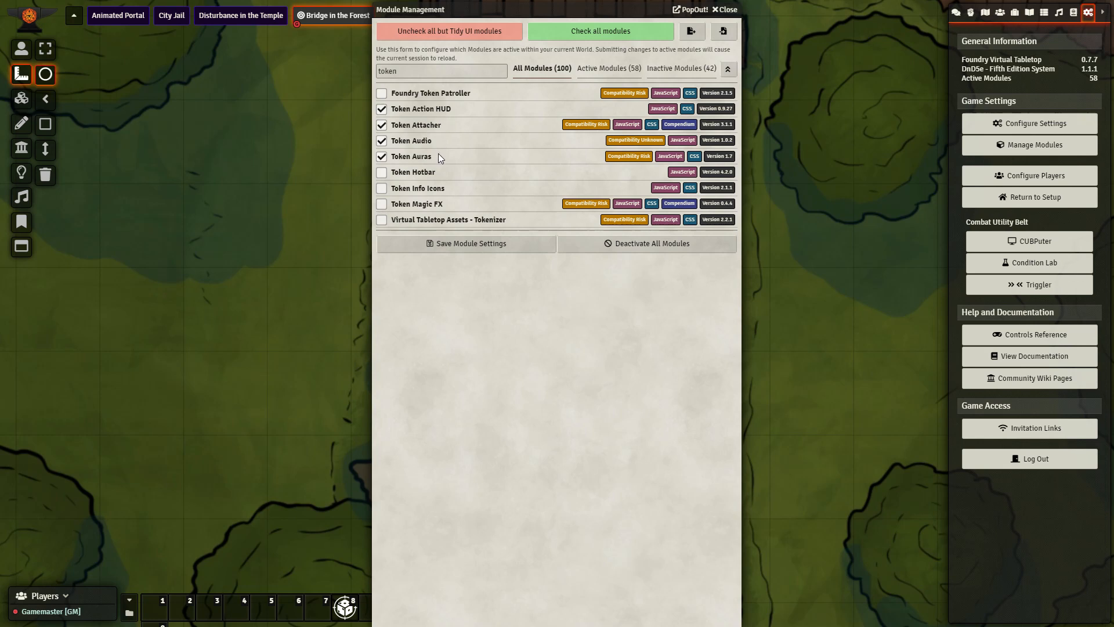
mouse_move(484, 151)
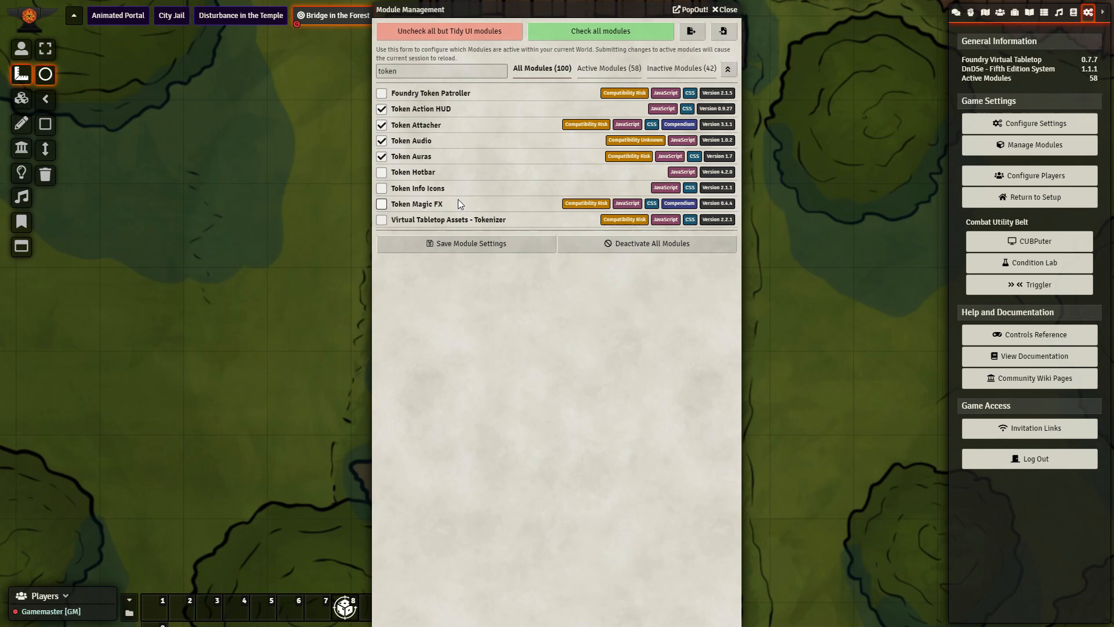
mouse_move(440, 170)
text(se)
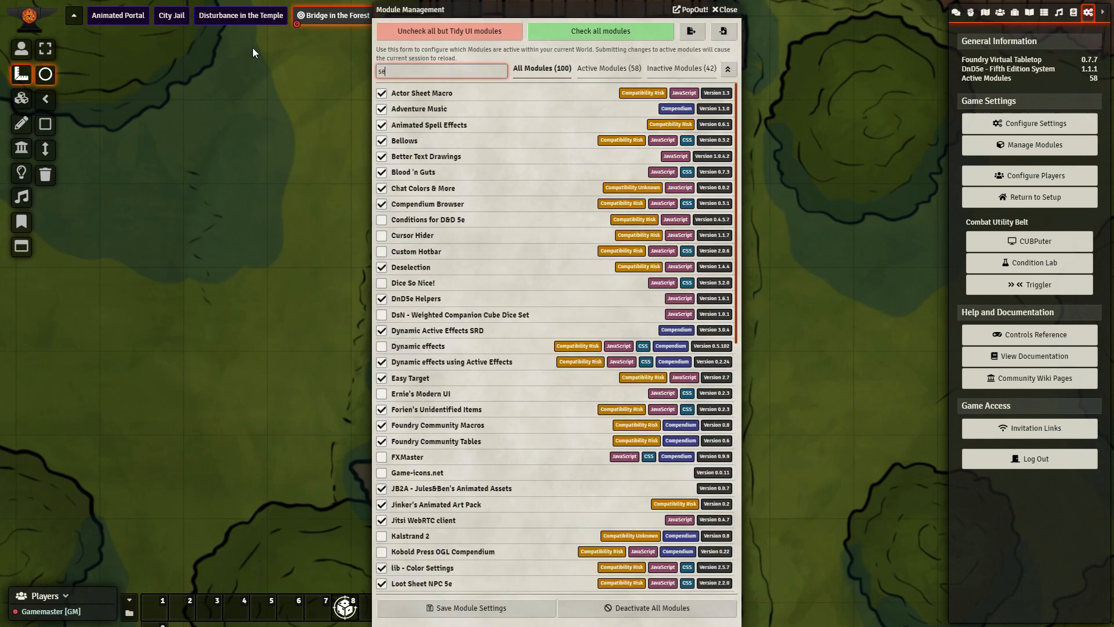
text(lec)
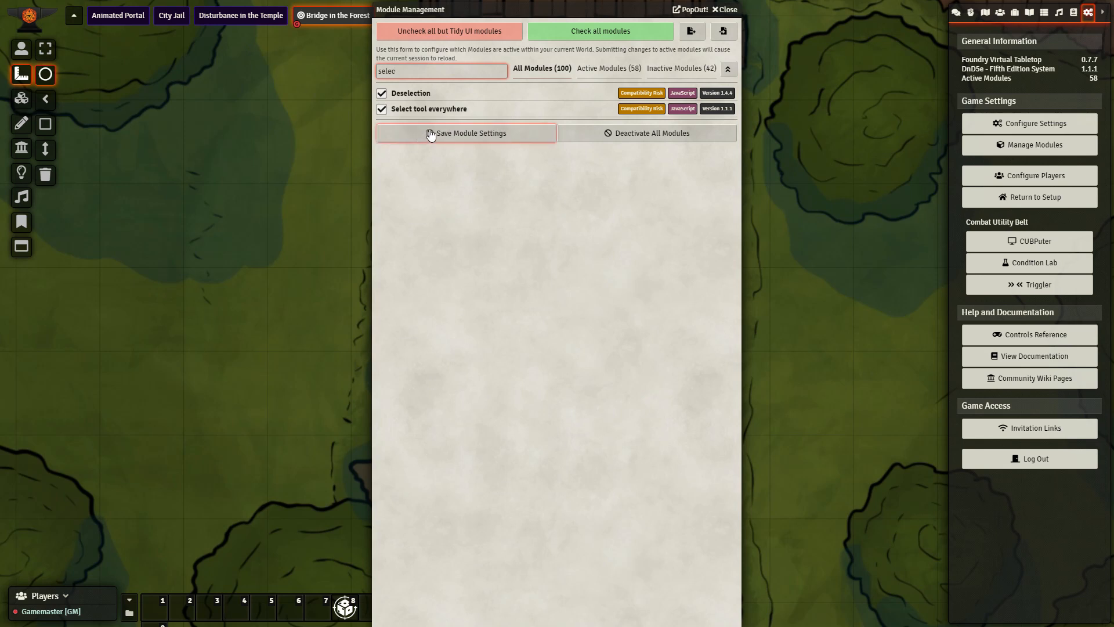
mouse_move(439, 91)
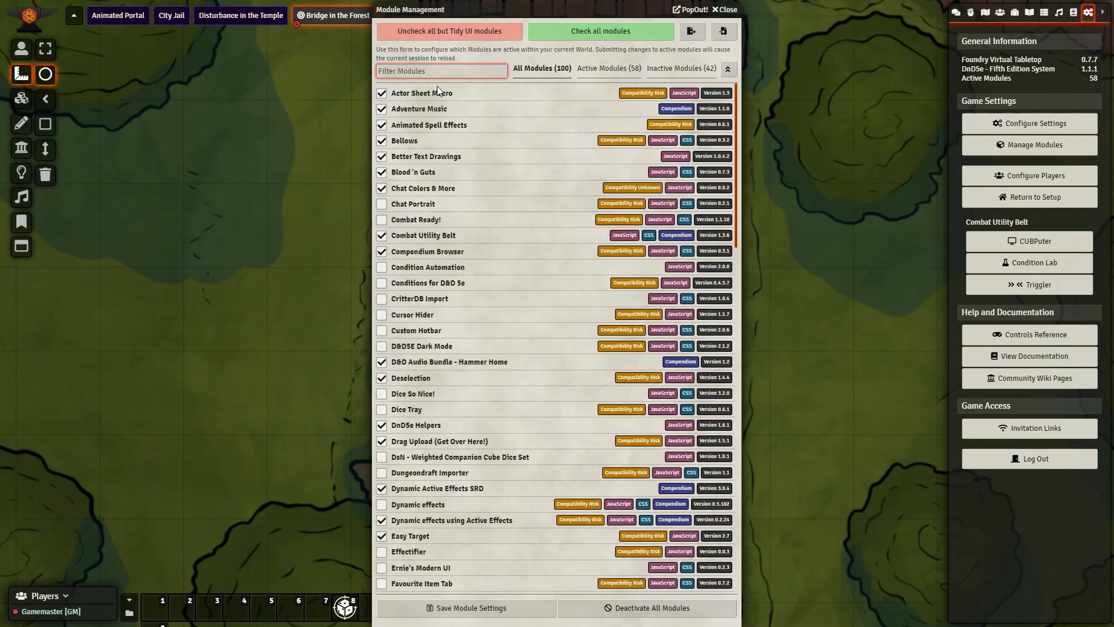
text(toke)
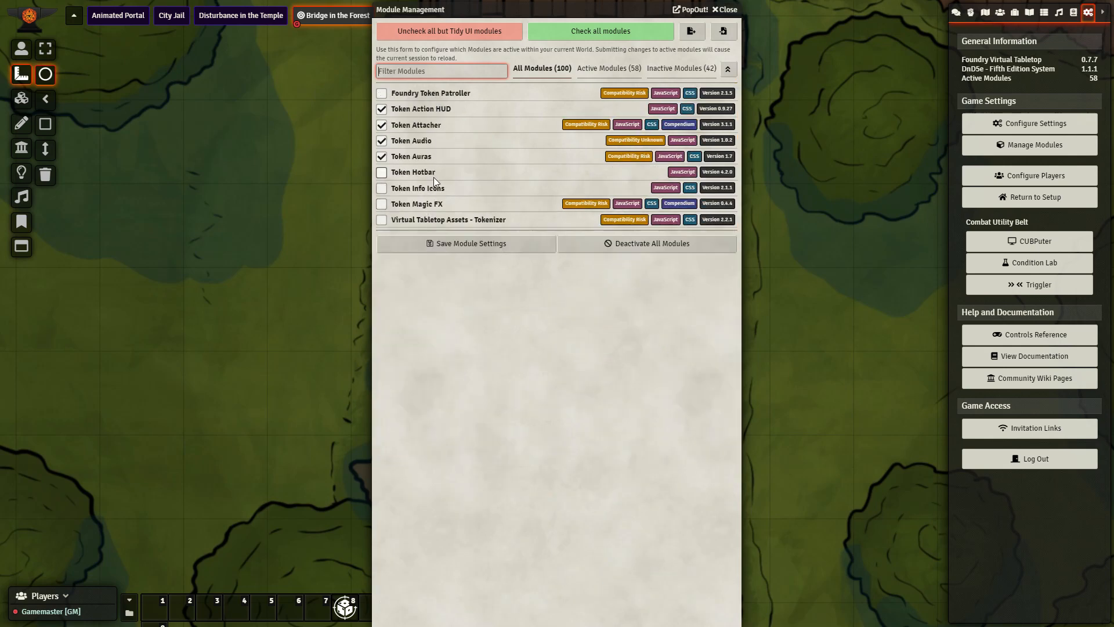
scroll(up, 3)
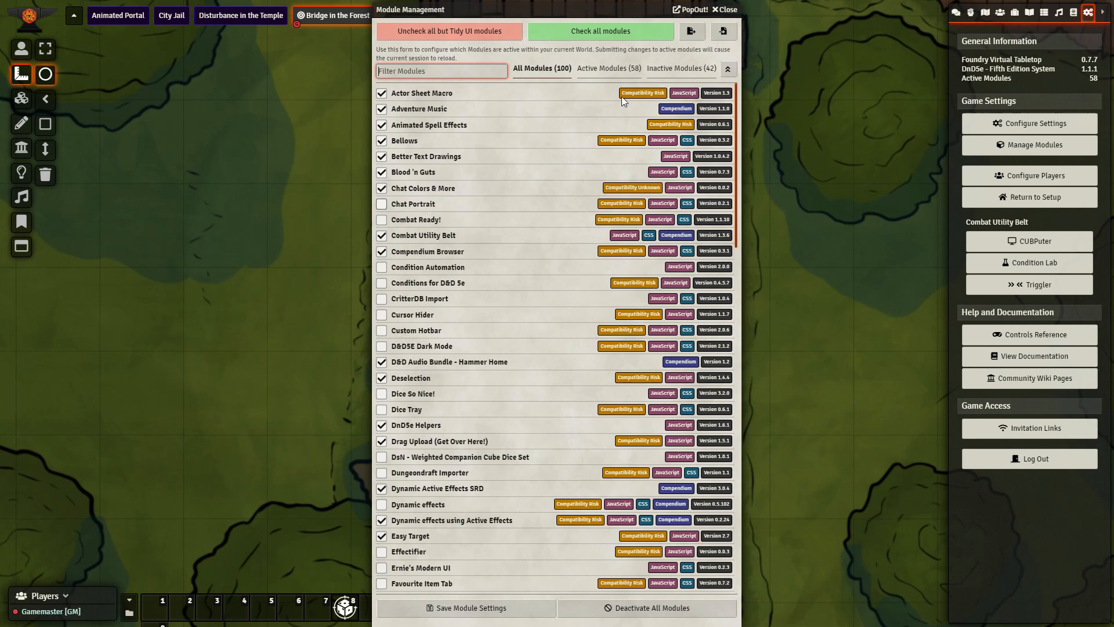
Close module management and open Spirit Guardians' details in the wizard's spellbook
click(722, 10)
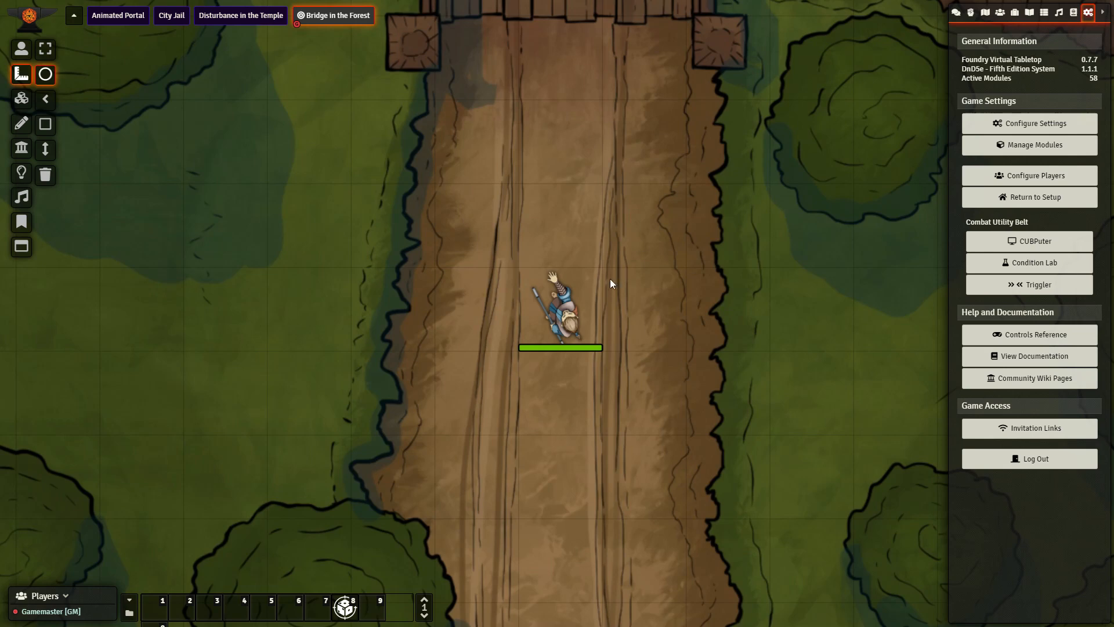
click(22, 48)
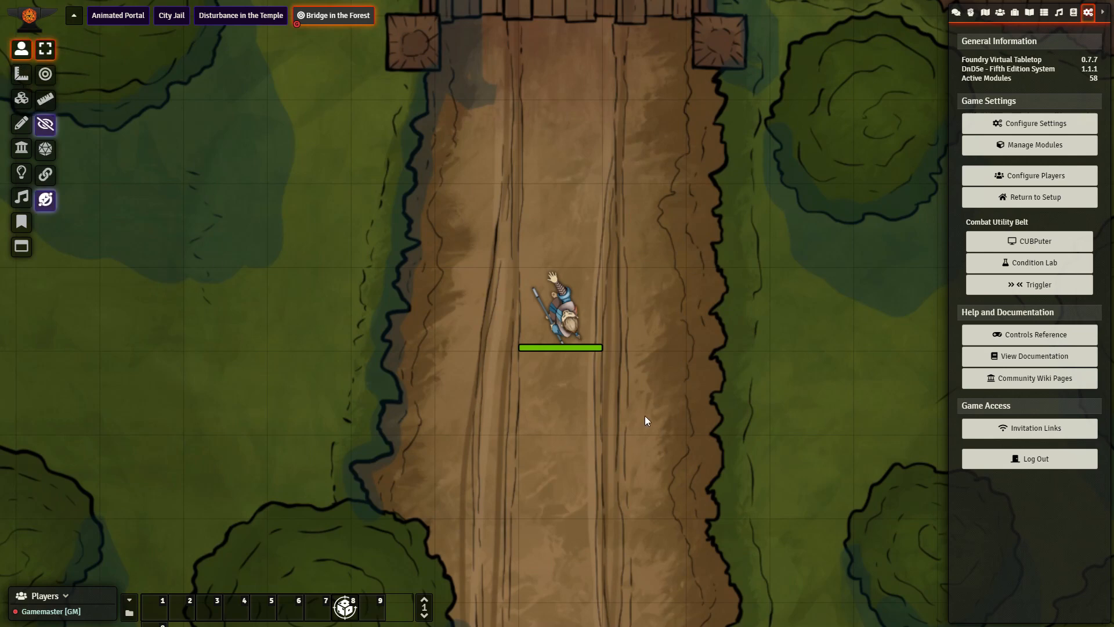
double_click(560, 306)
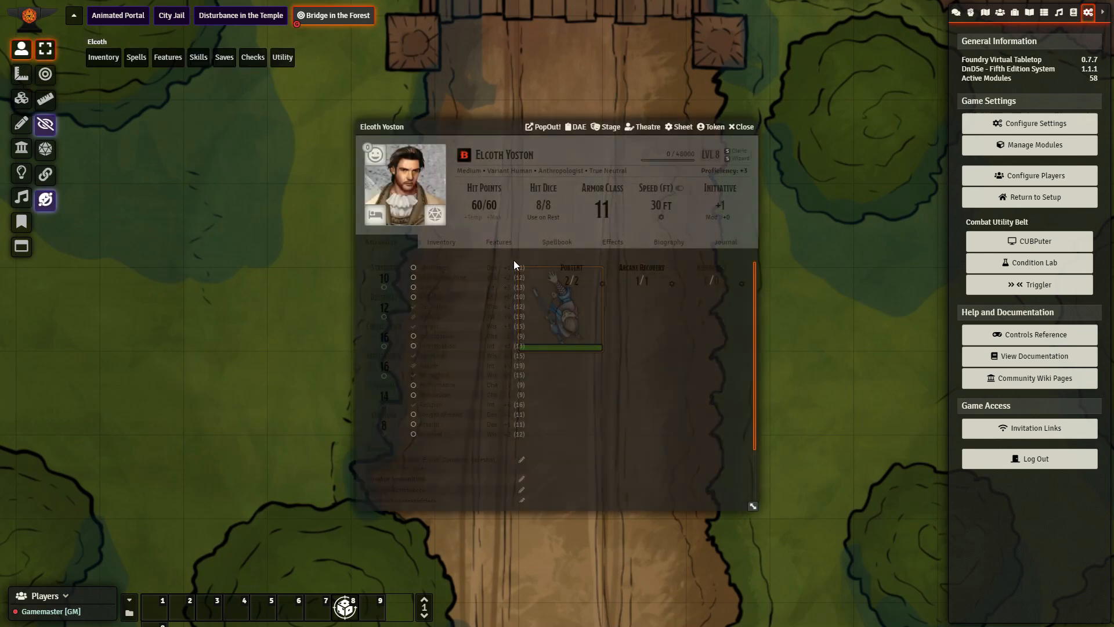
click(557, 241)
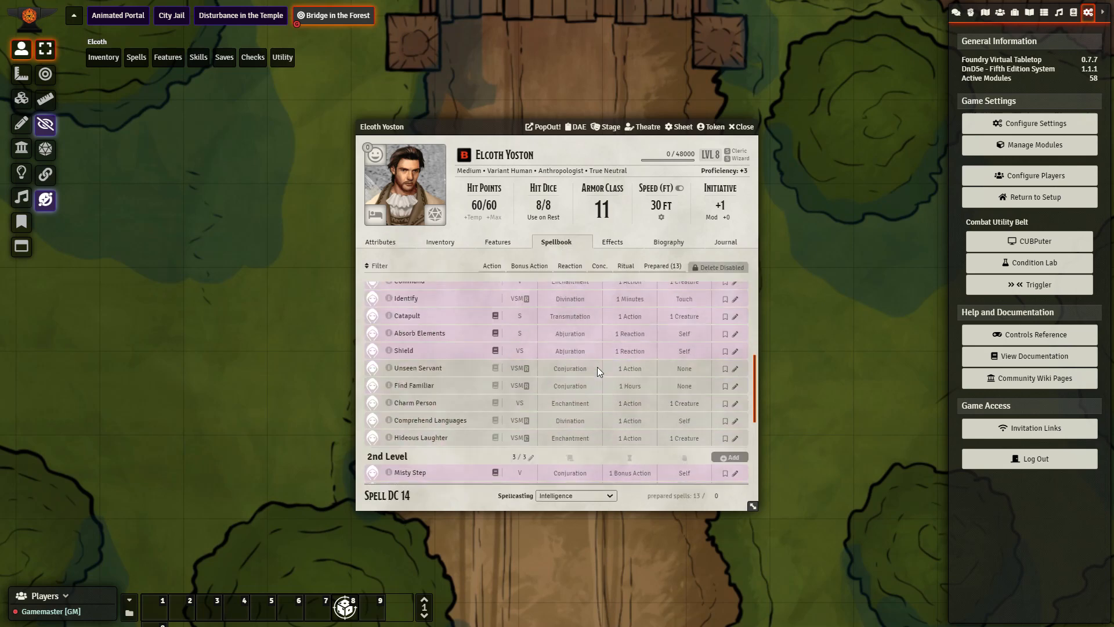
scroll(down, 3)
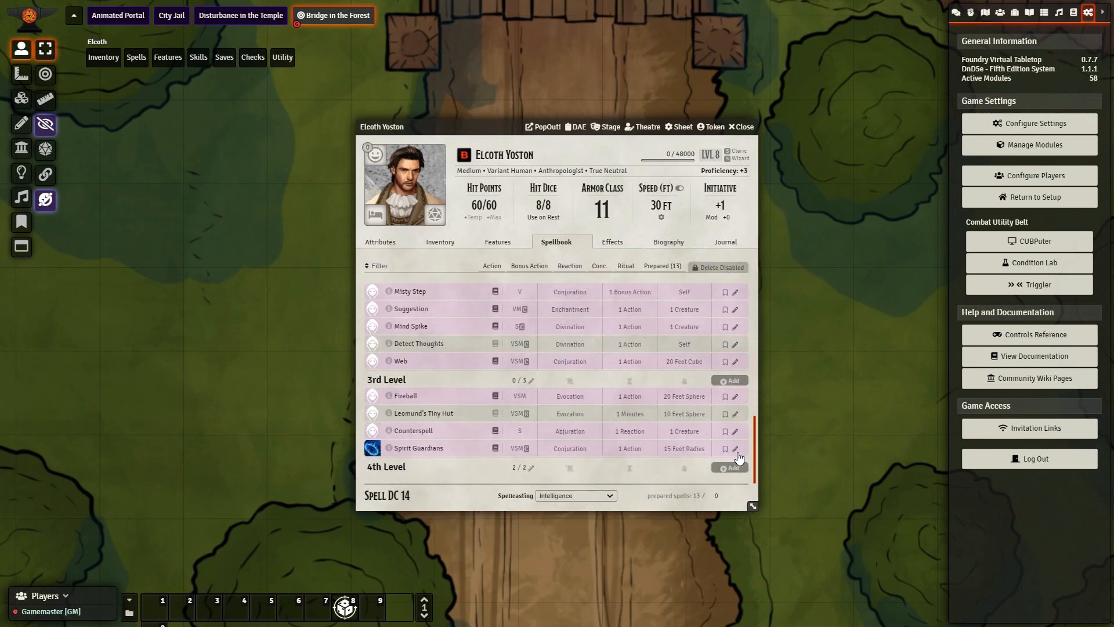
click(735, 448)
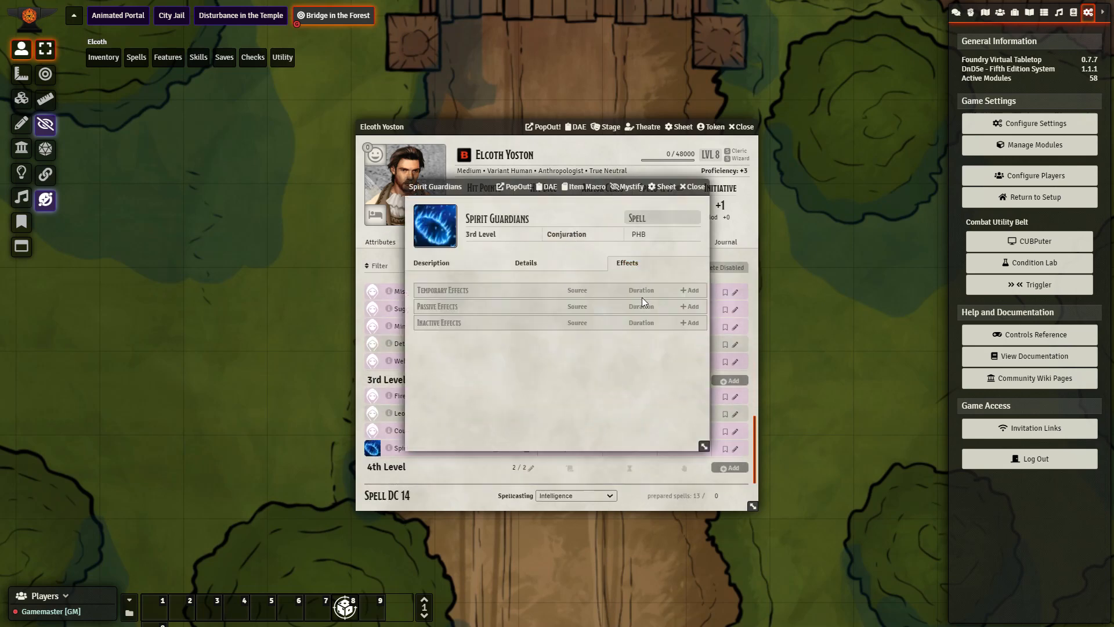
click(525, 262)
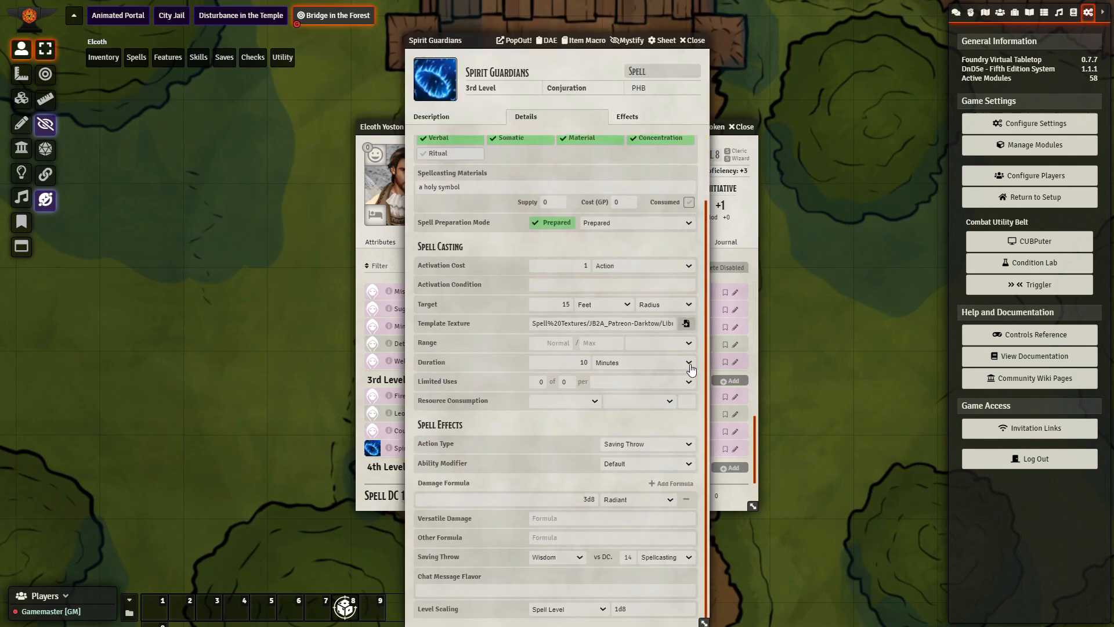
Set Spirit Guardians' template texture to Spirit_Guardians_Good_Green_Orange.webm and close the sheet
click(685, 323)
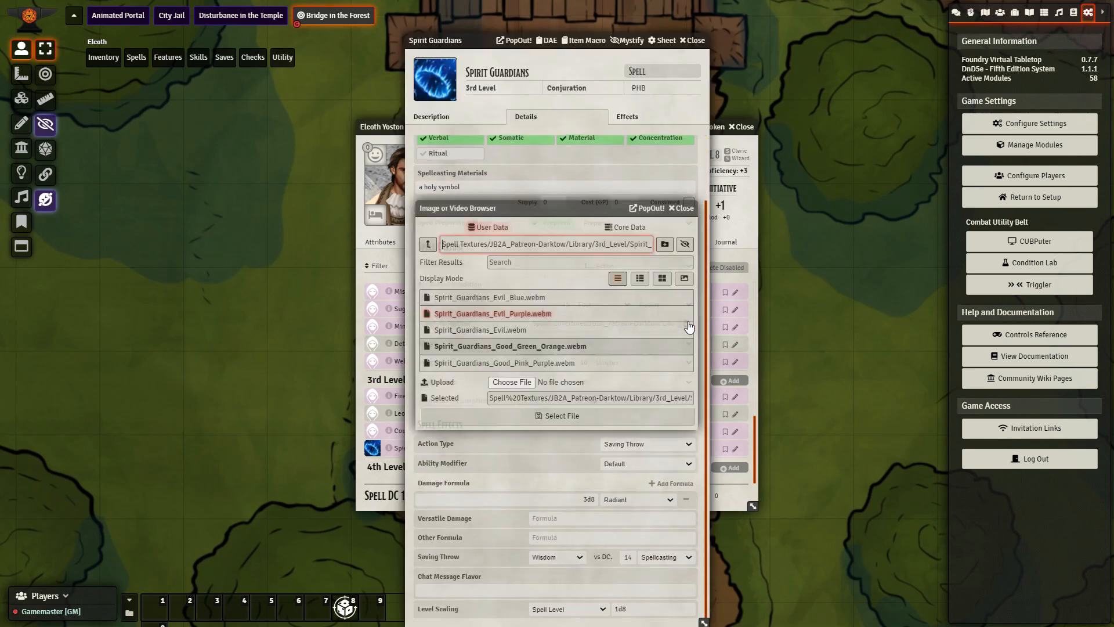
click(478, 330)
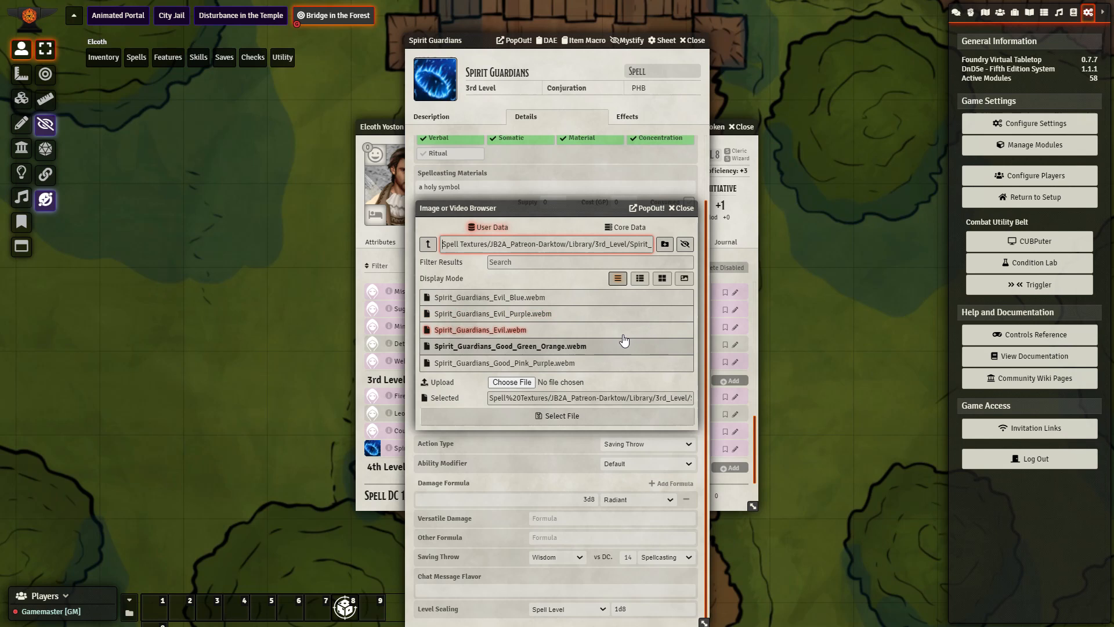
click(509, 346)
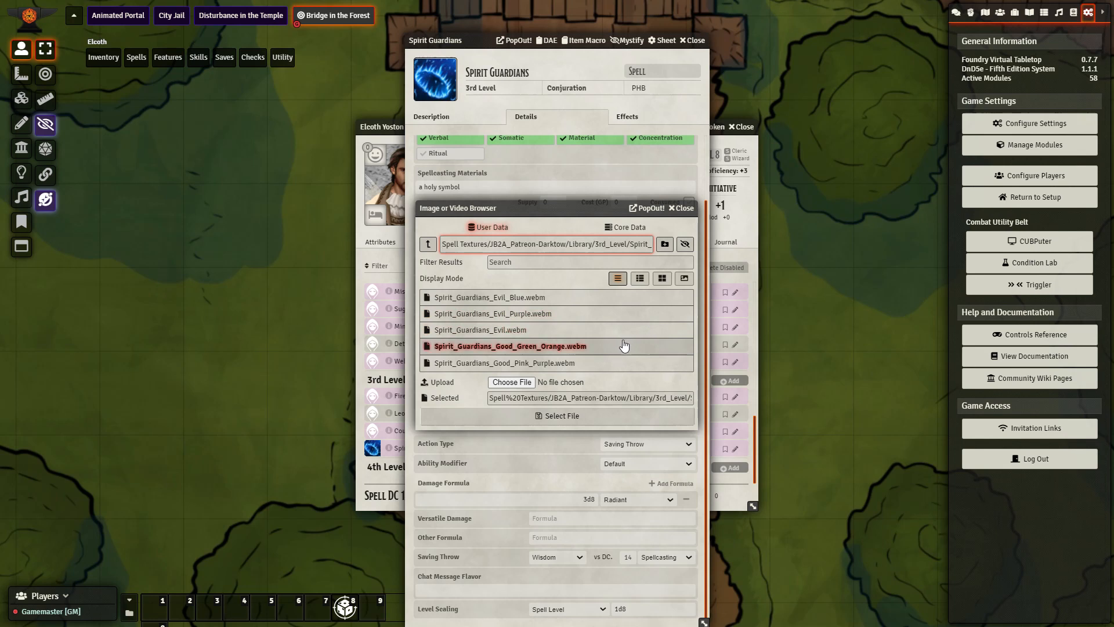
mouse_move(622, 355)
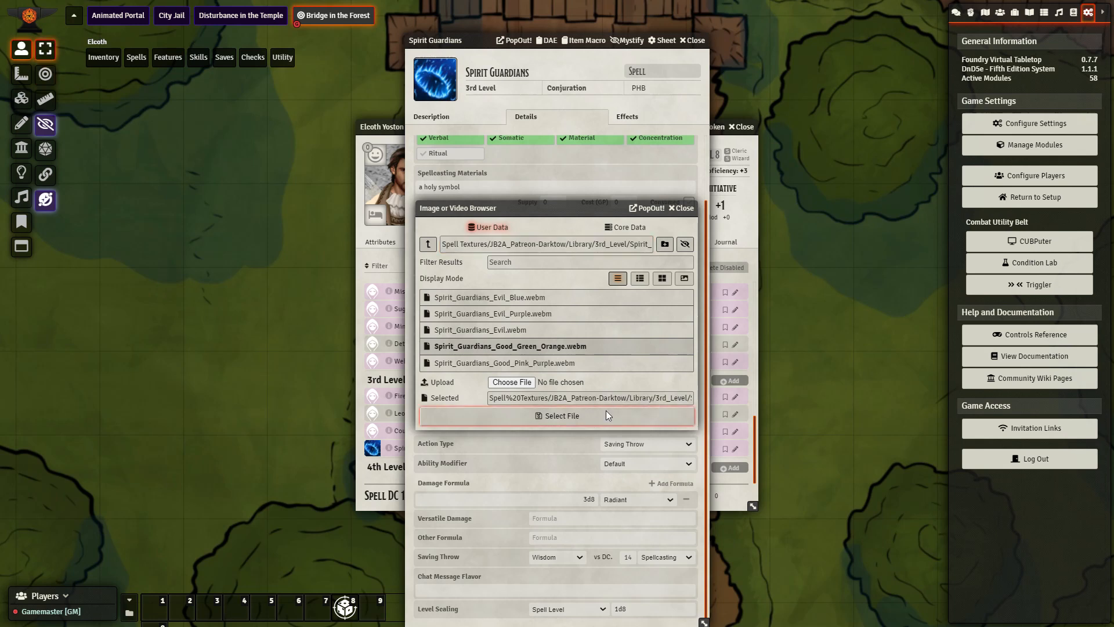
click(560, 416)
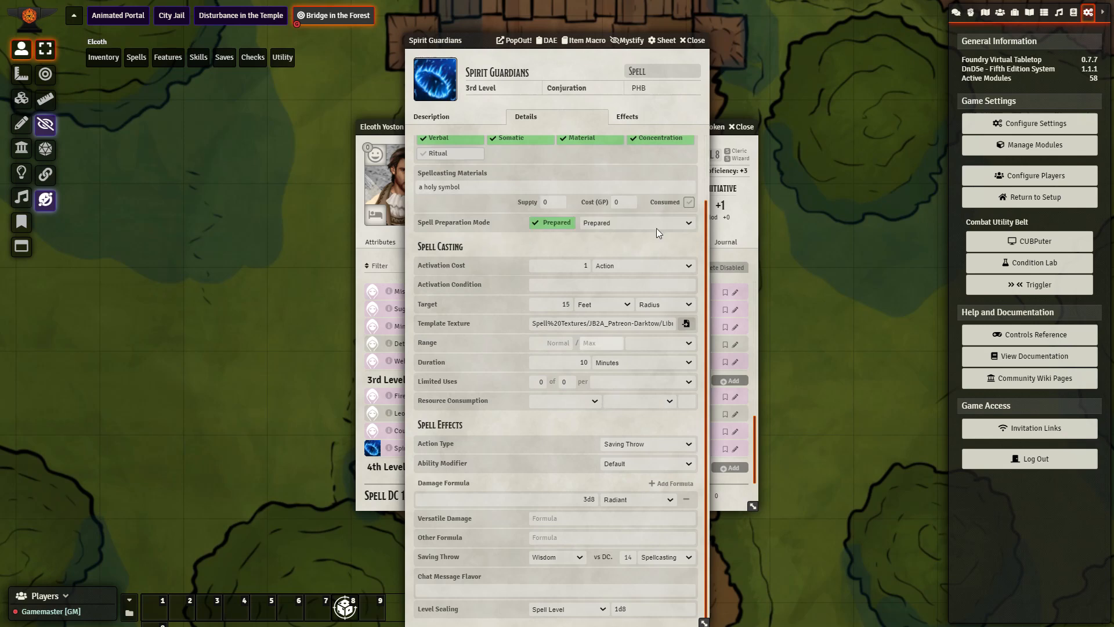
click(693, 40)
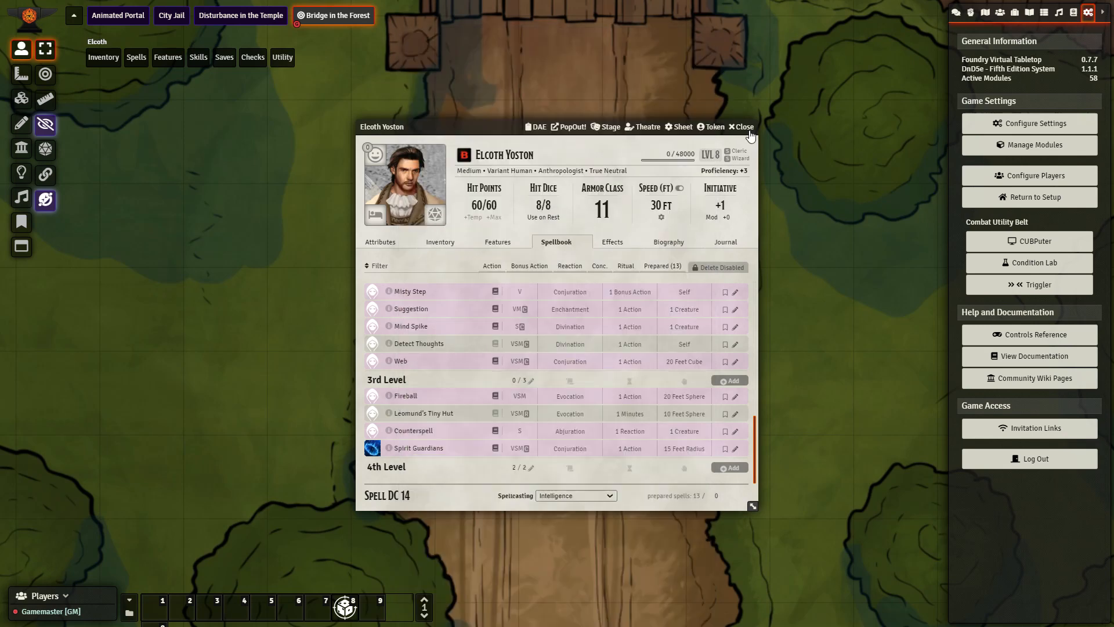
mouse_move(373, 462)
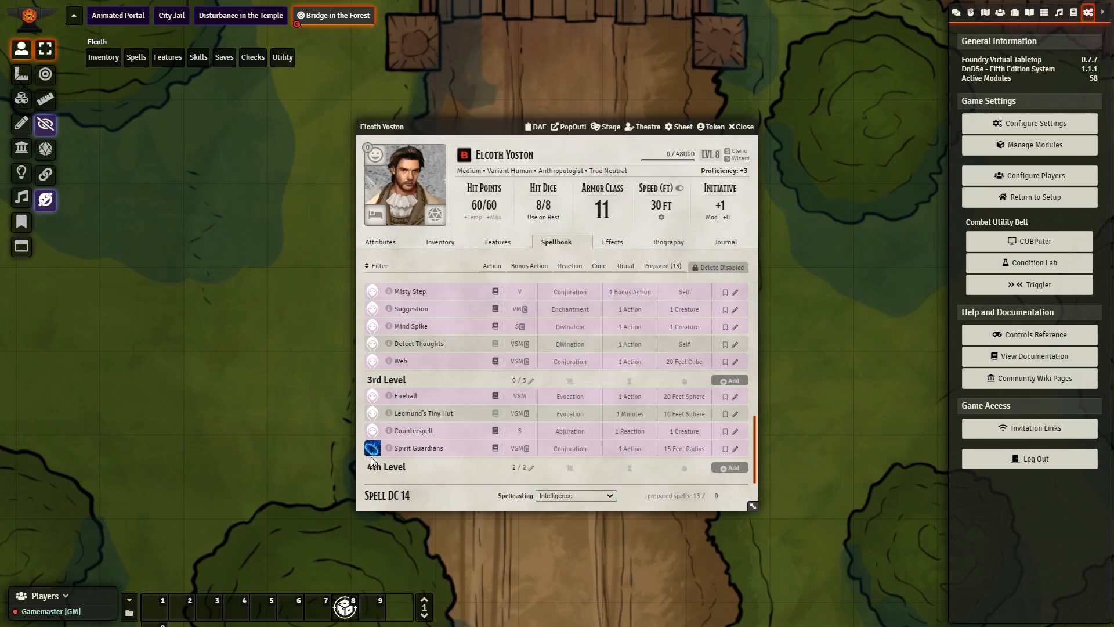
Take a long rest to restore slots, then cast Spirit Guardians as a 15 ft circle
click(372, 448)
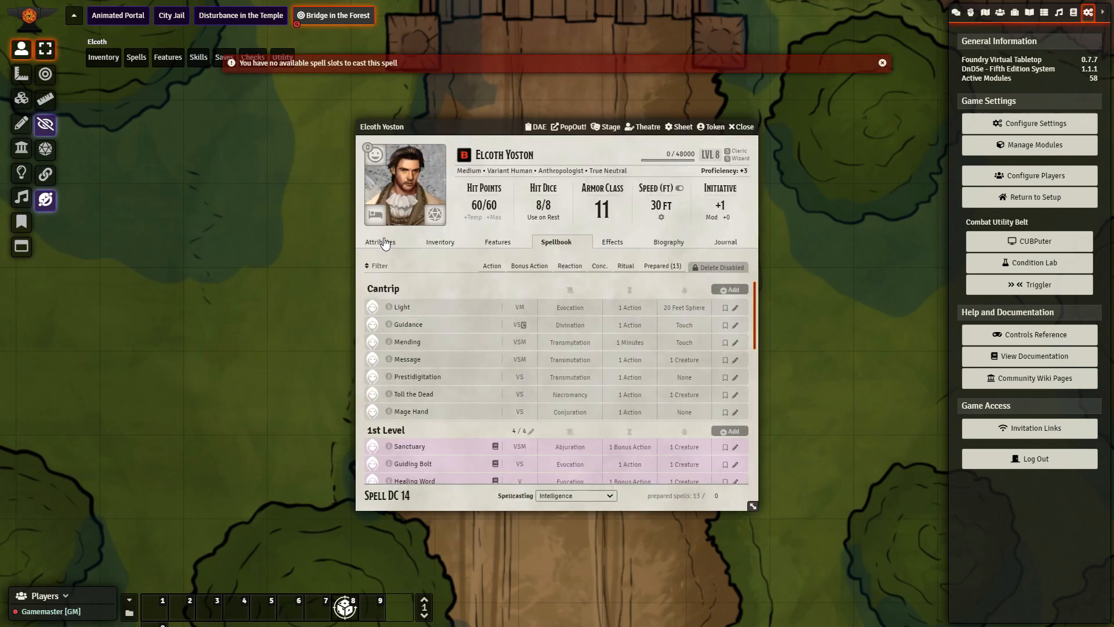
click(414, 214)
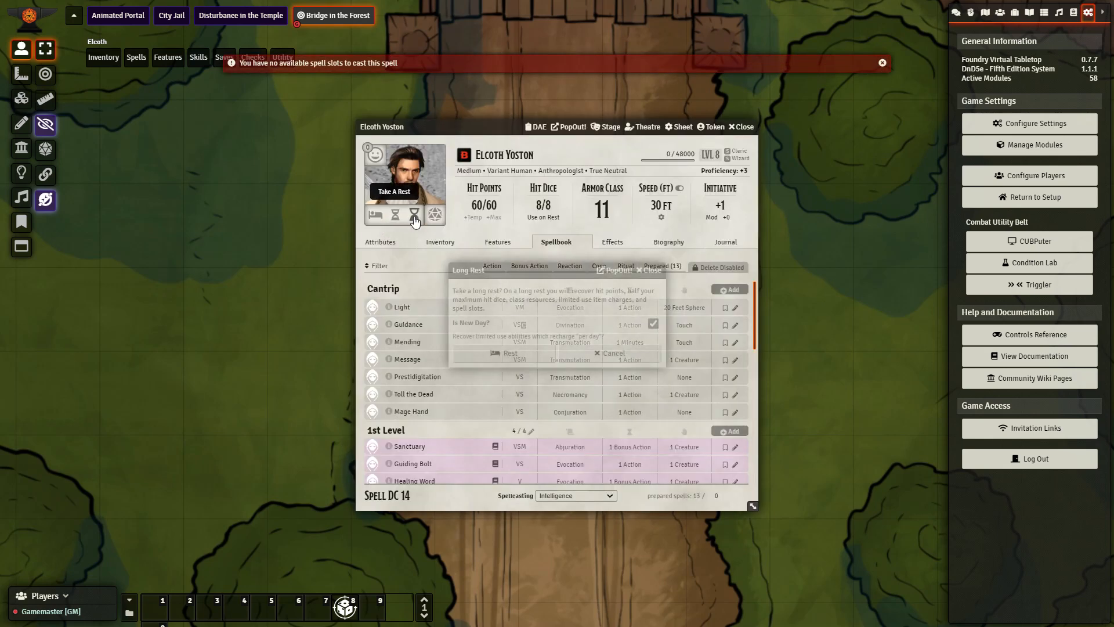
click(504, 354)
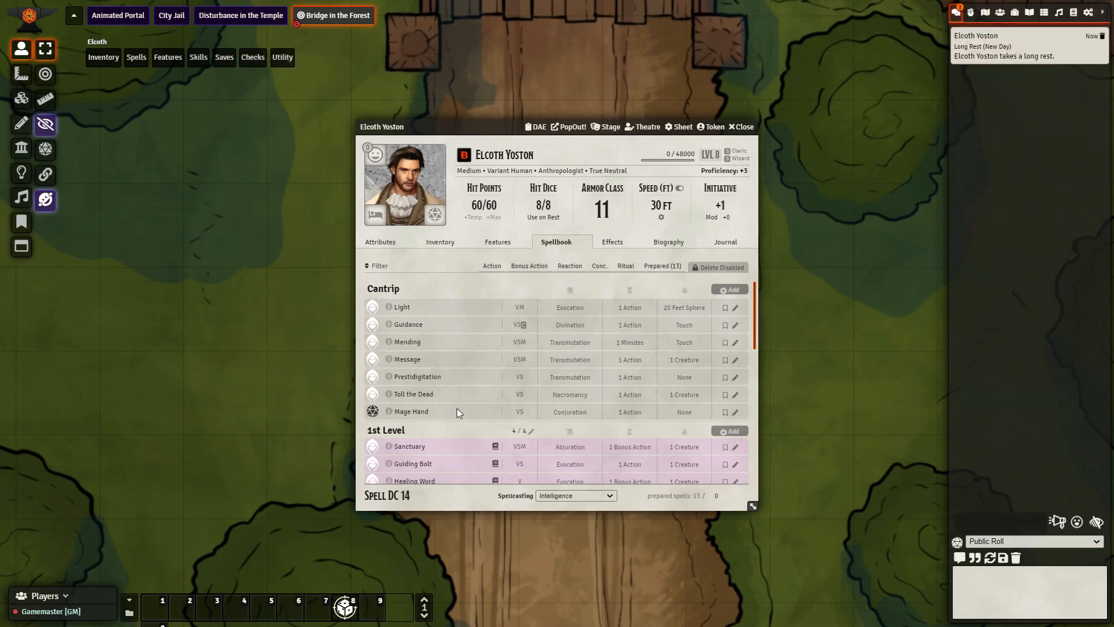
scroll(down, 3)
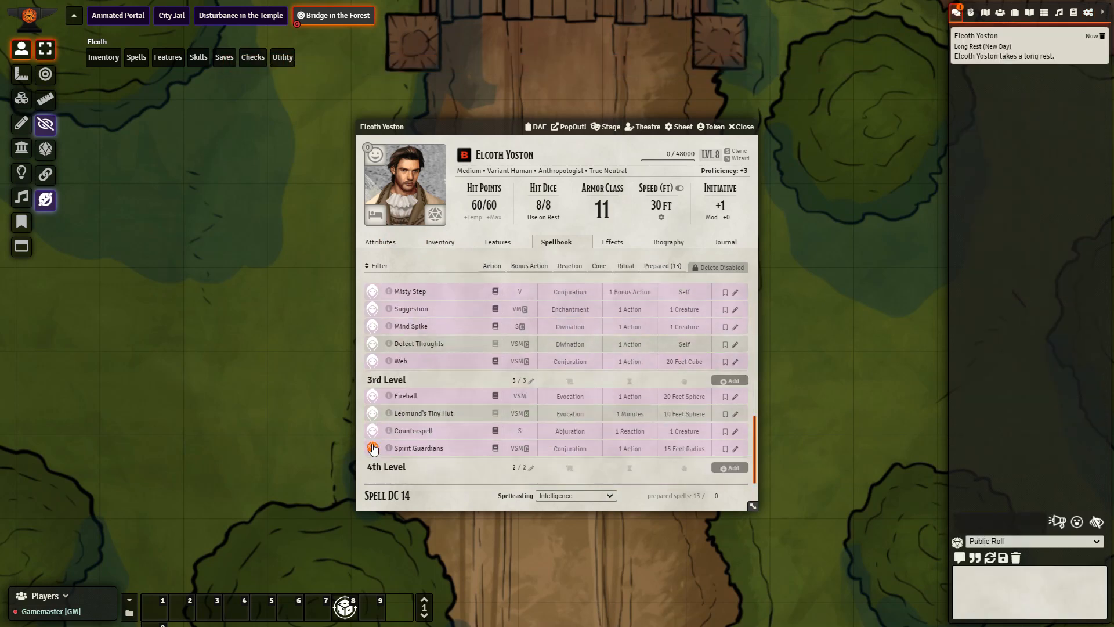
click(372, 448)
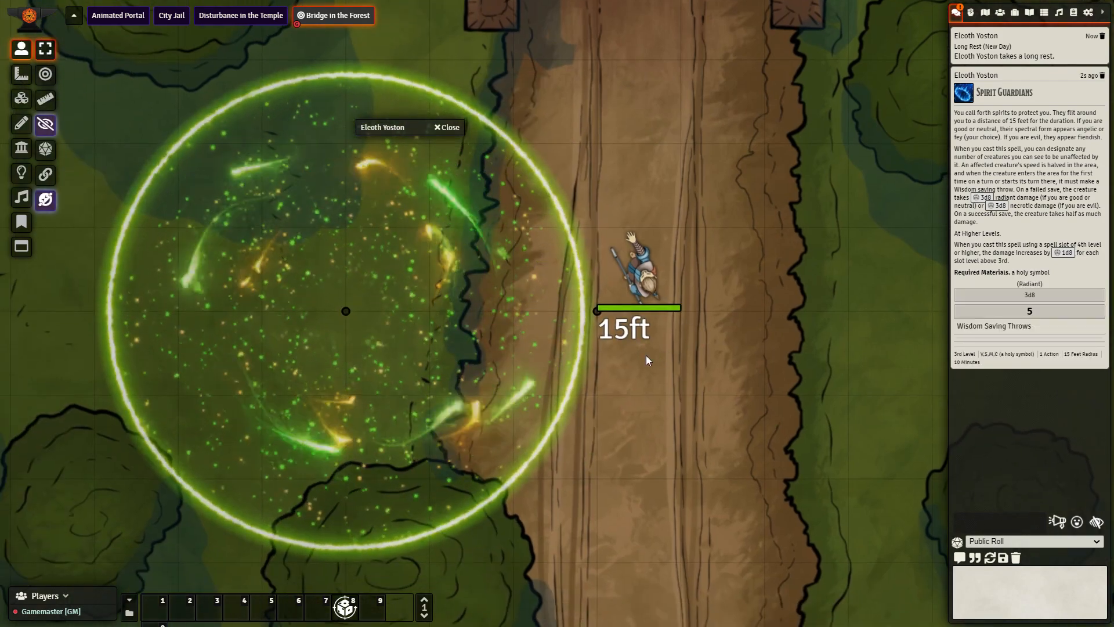
mouse_move(634, 397)
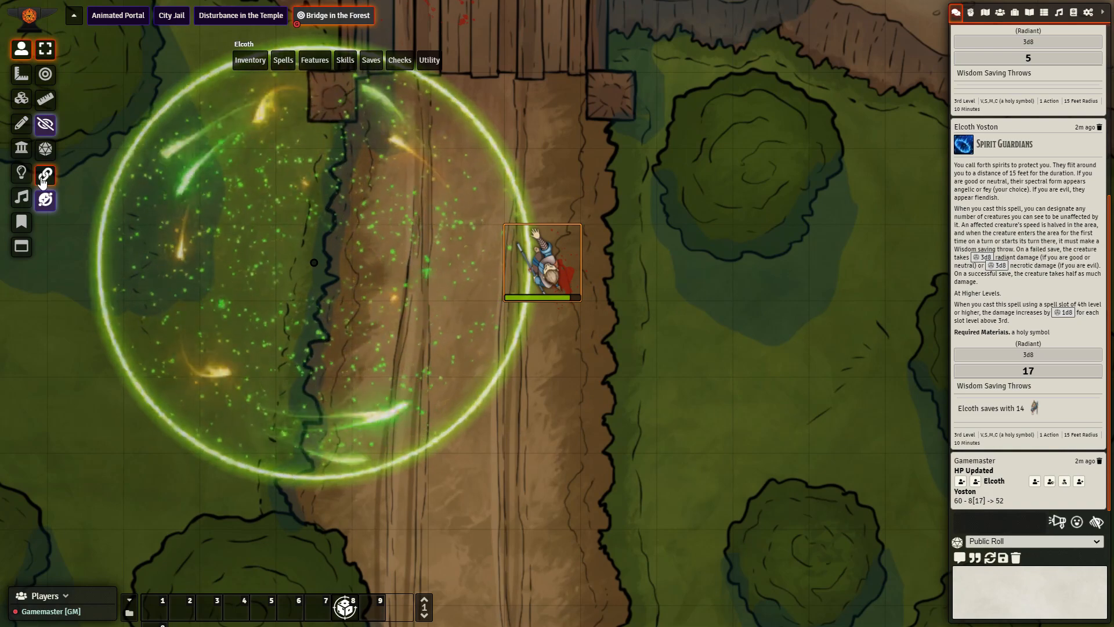
Attach the green Spirit Guardians circle to Elcoth's token with Token Attacher
click(44, 175)
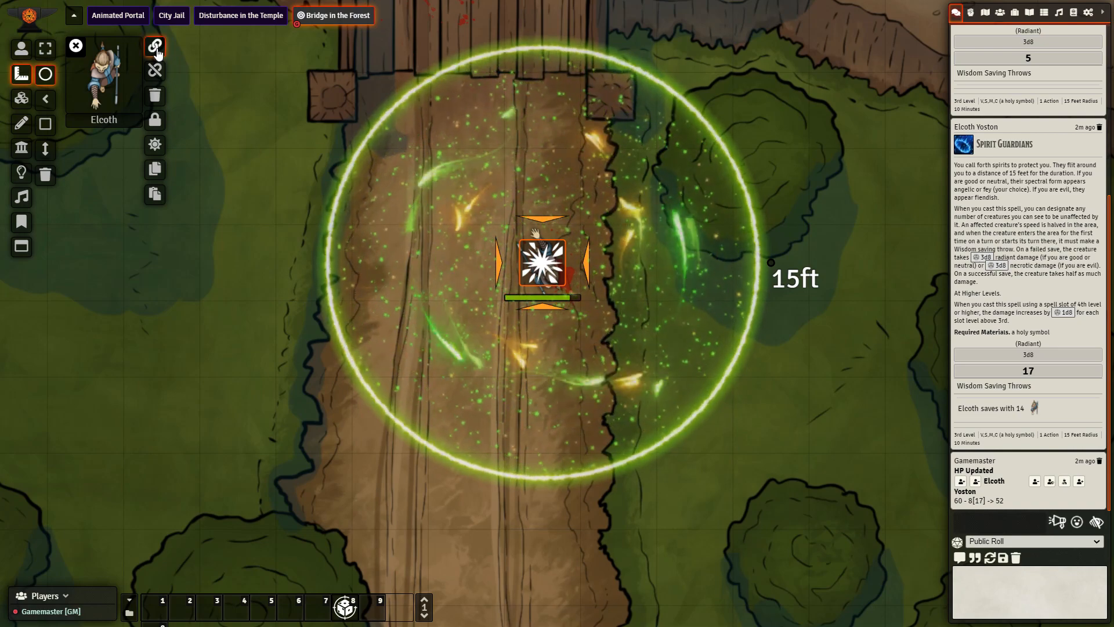
click(154, 46)
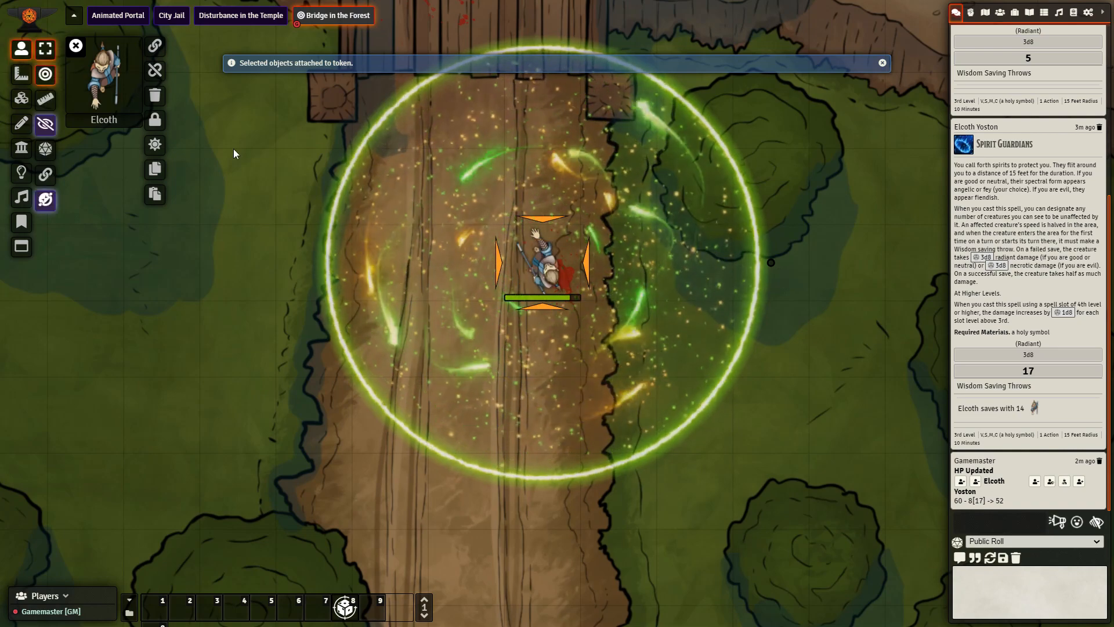
click(542, 263)
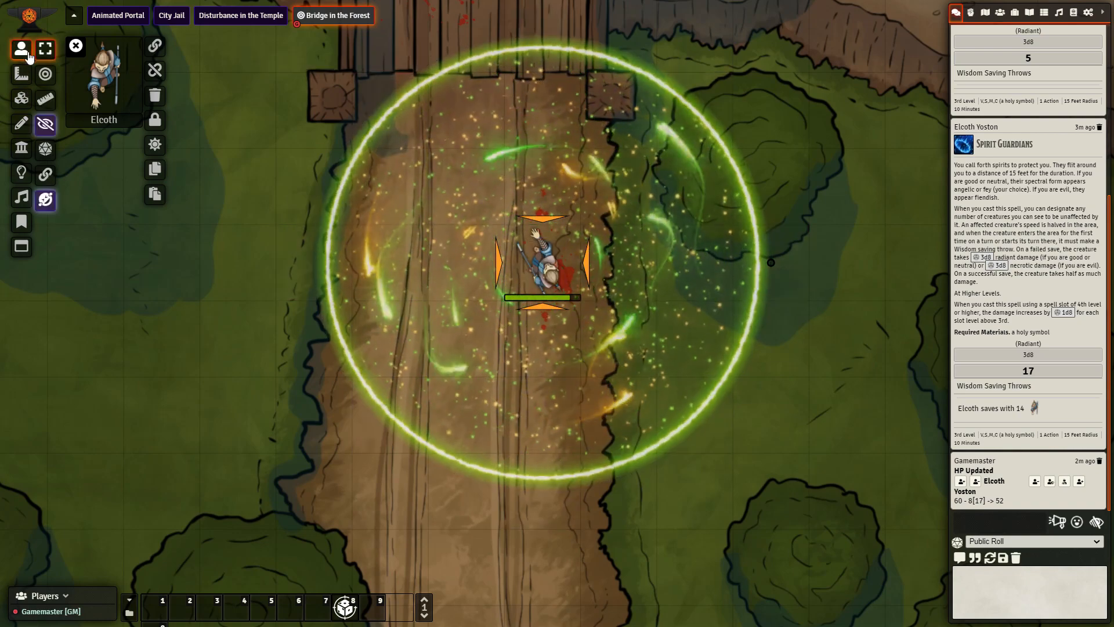
mouse_move(154, 96)
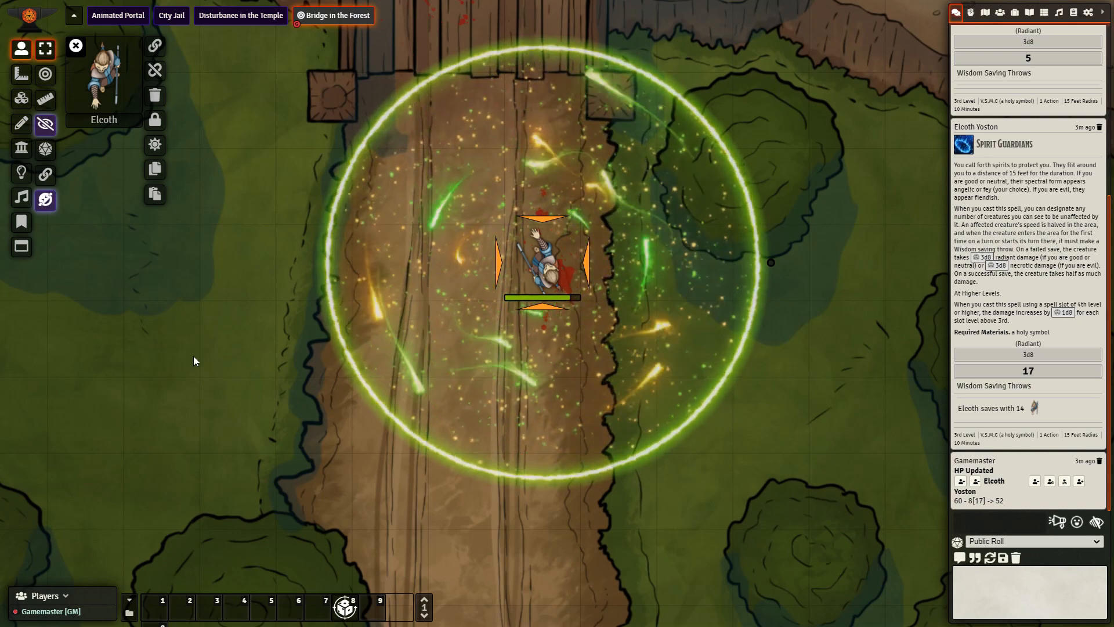
mouse_move(203, 341)
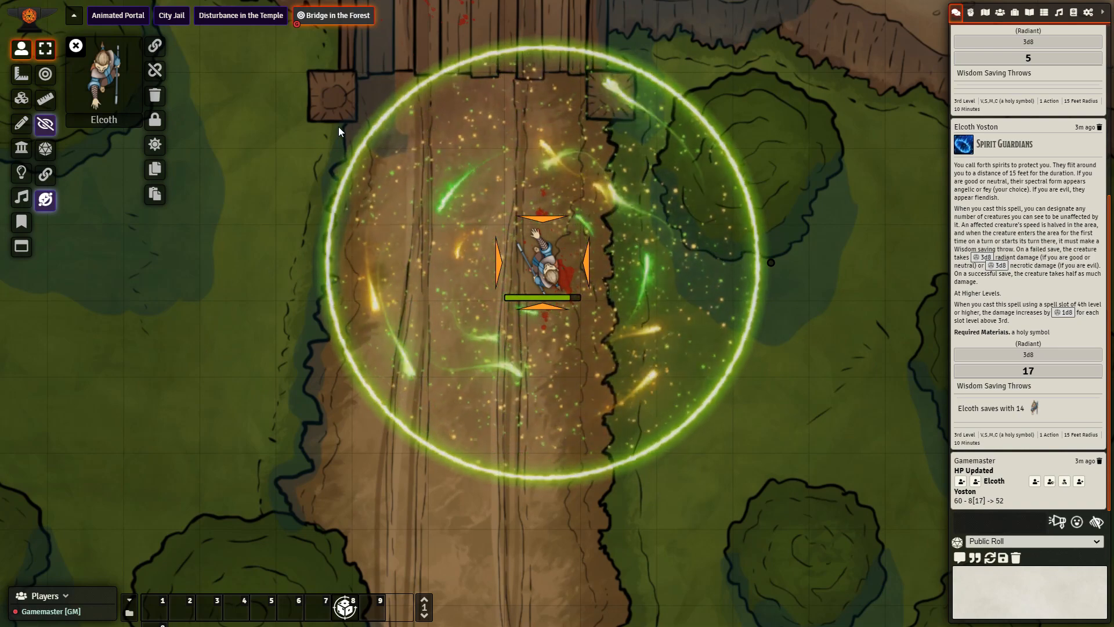
Open game settings to the Token Magic FX module options
click(1088, 12)
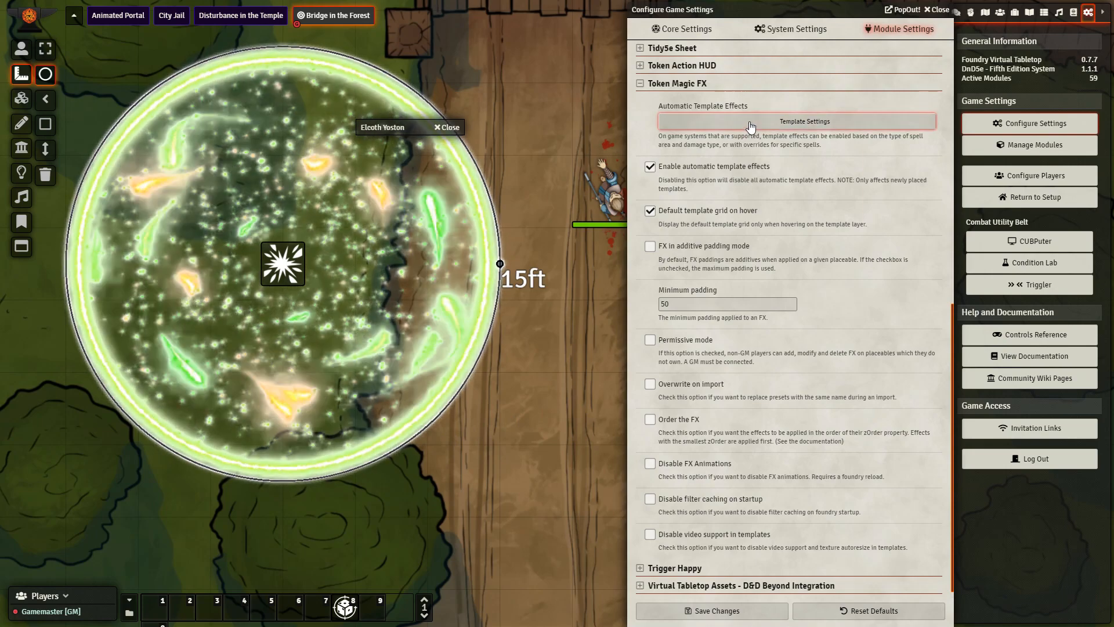
Set Token Magic FX radiant circle templates to Flames and save the settings
click(804, 120)
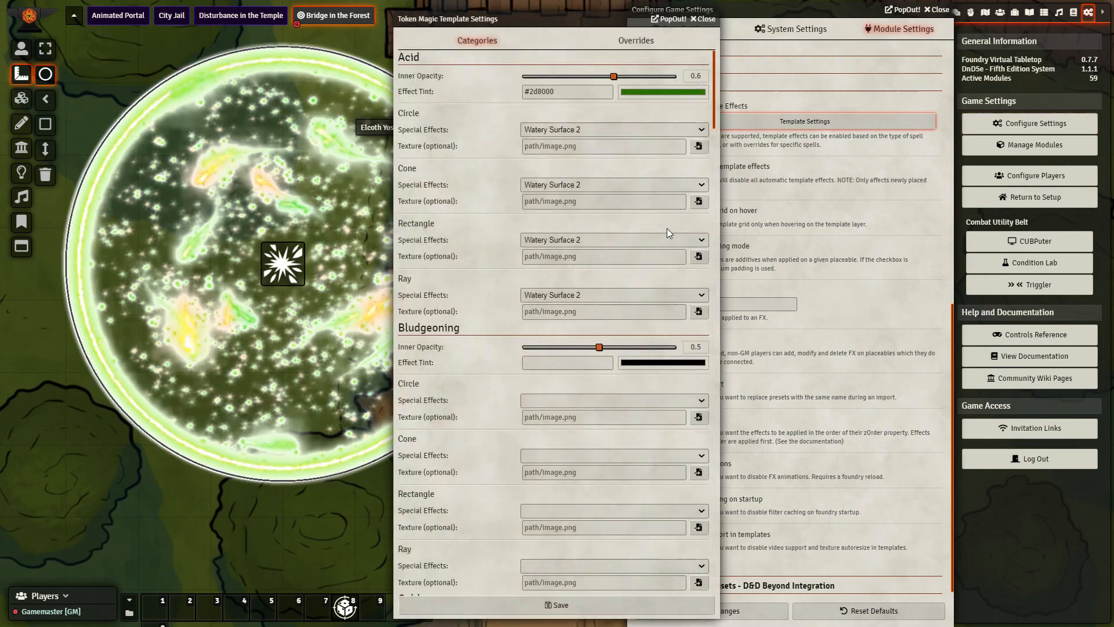
scroll(down, 3)
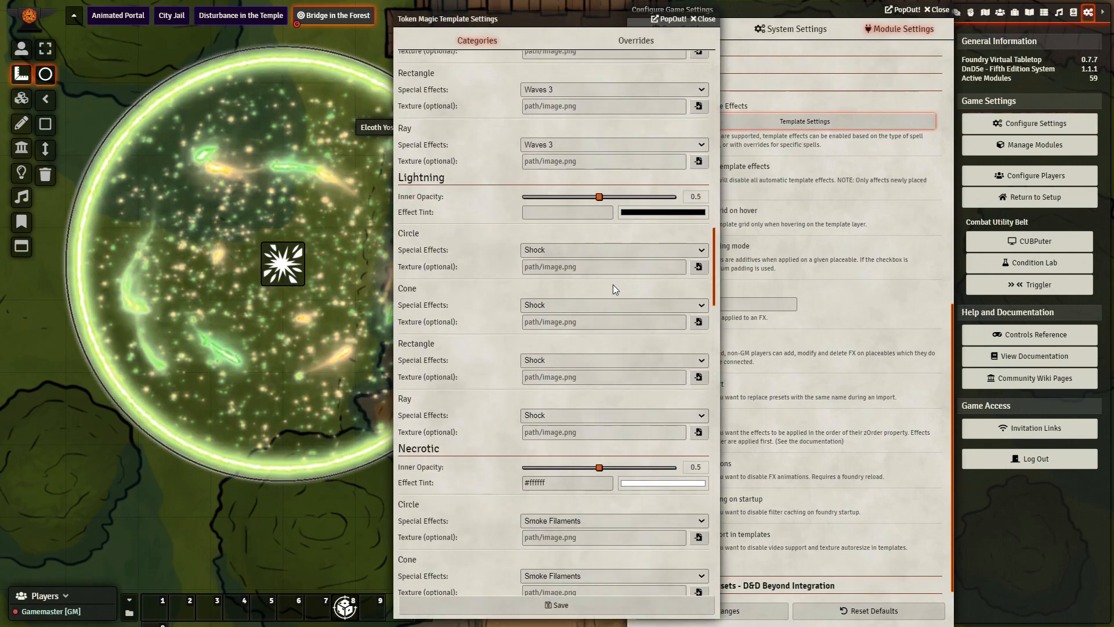
scroll(down, 3)
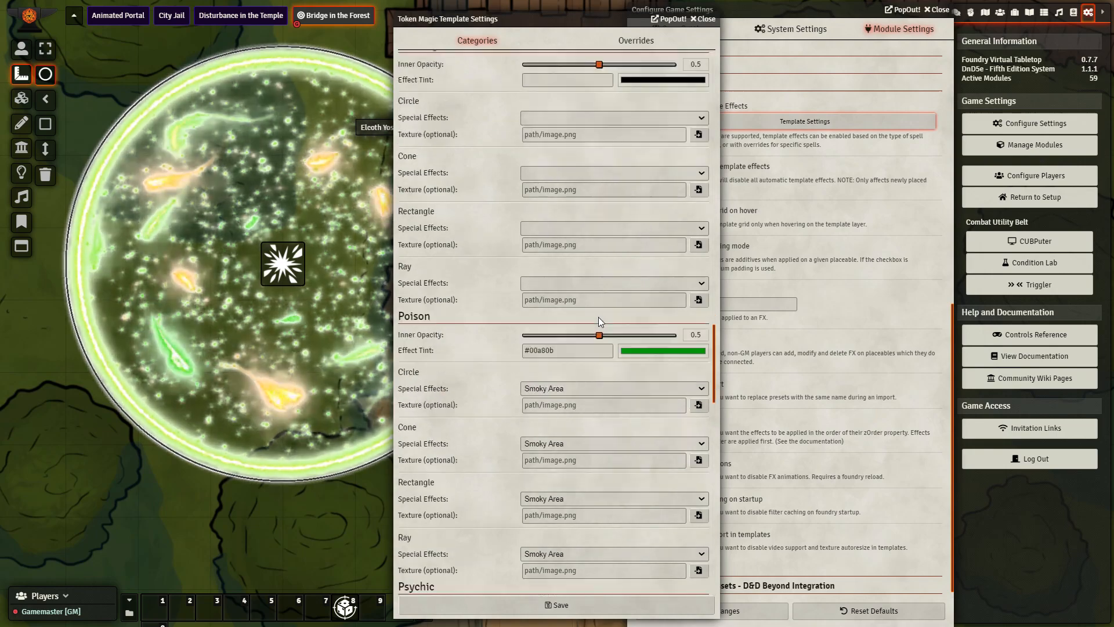
scroll(down, 3)
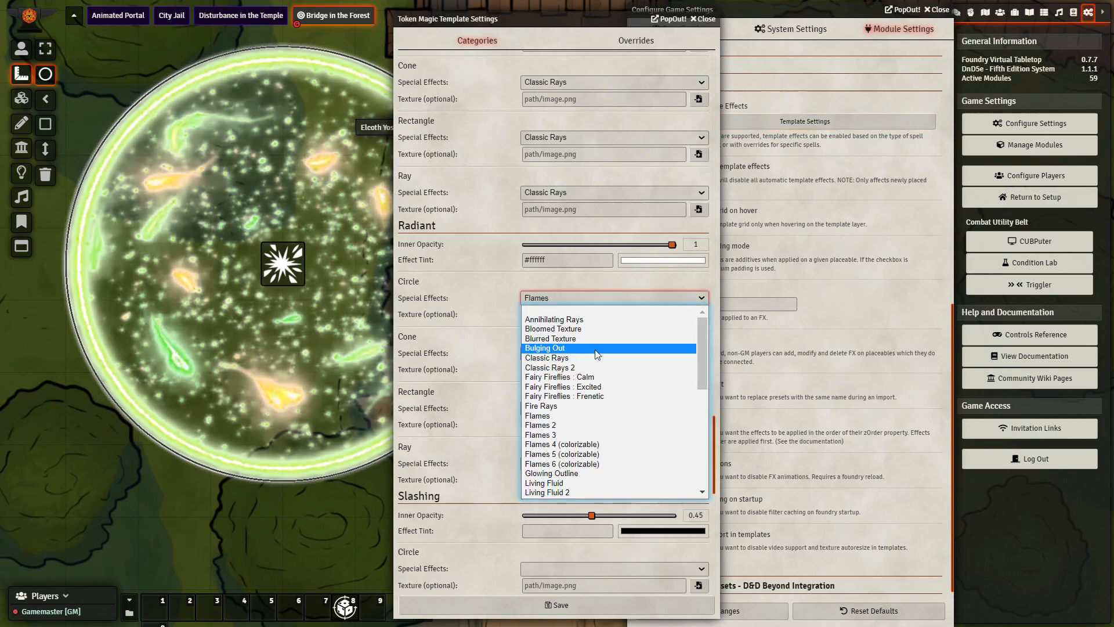
mouse_move(592, 416)
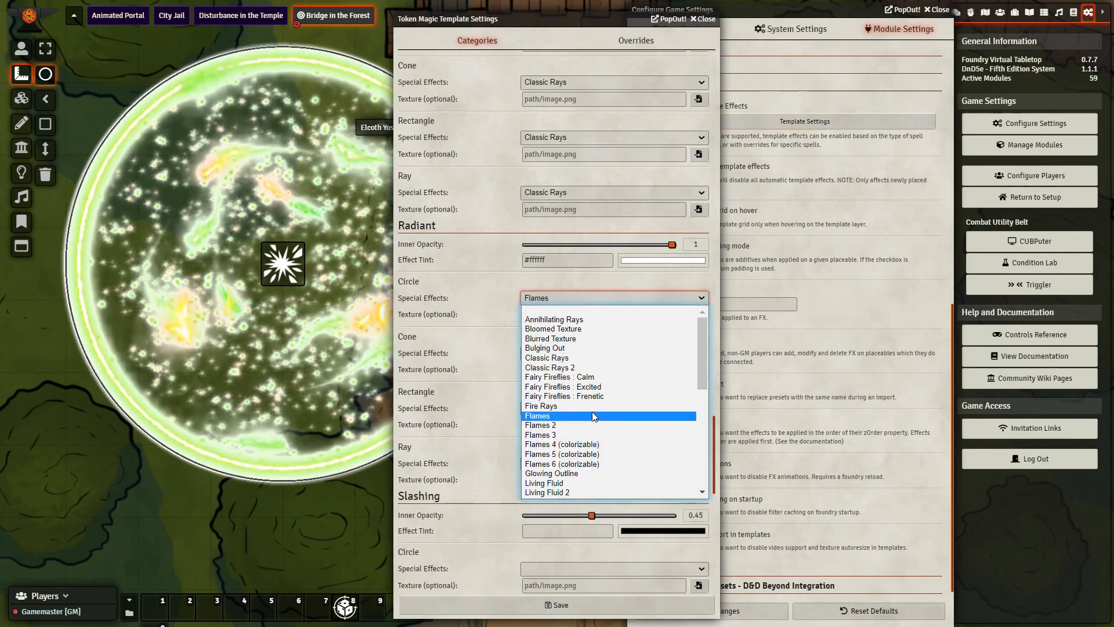
click(537, 416)
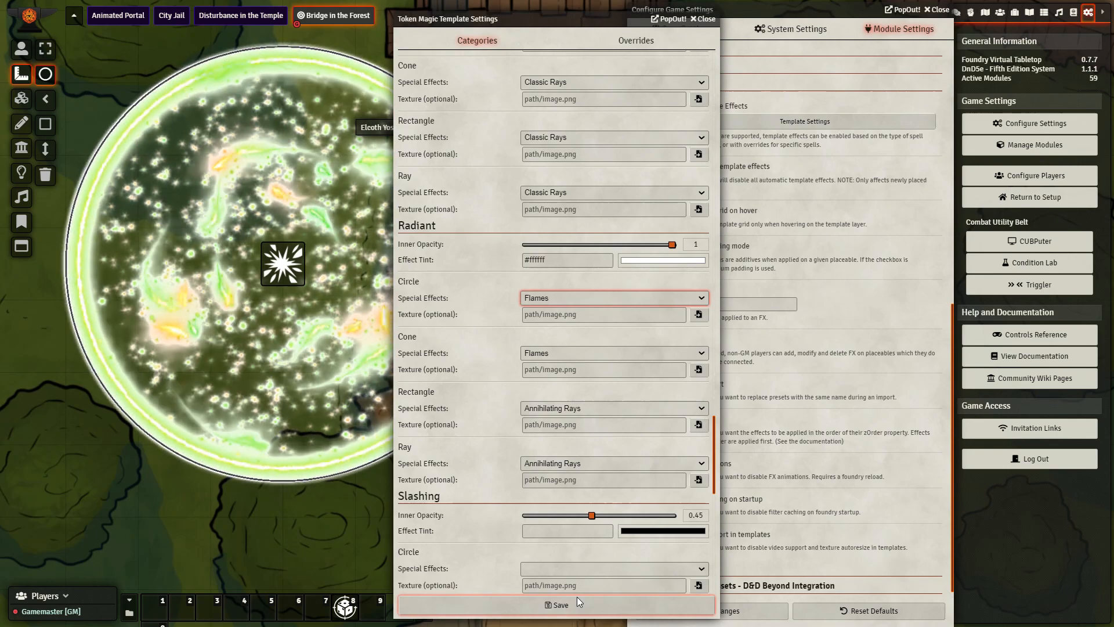
click(557, 604)
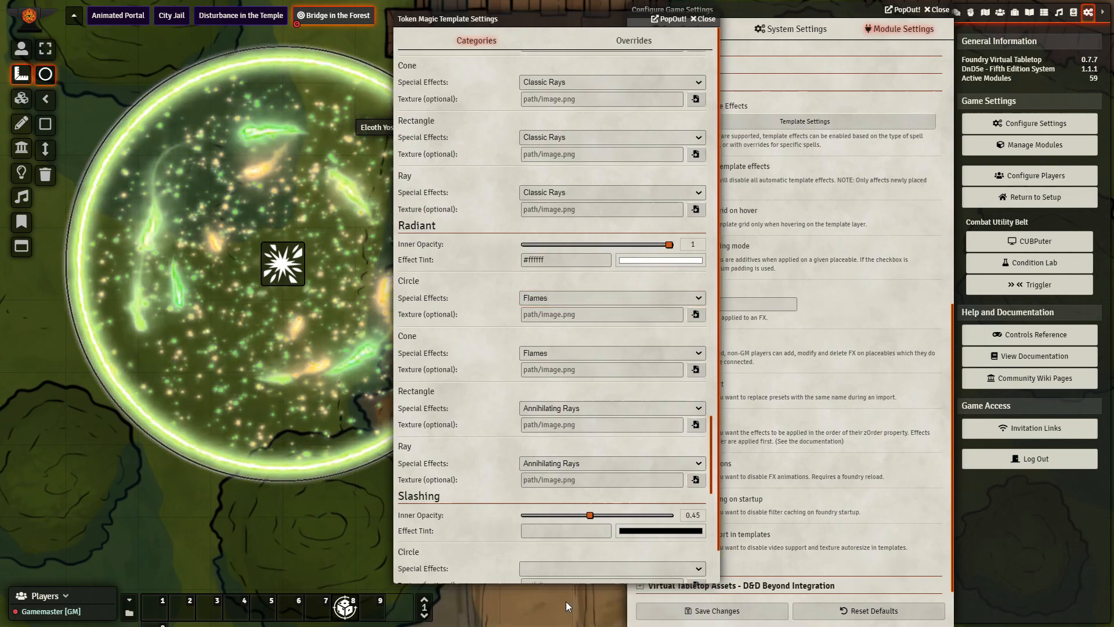
click(695, 18)
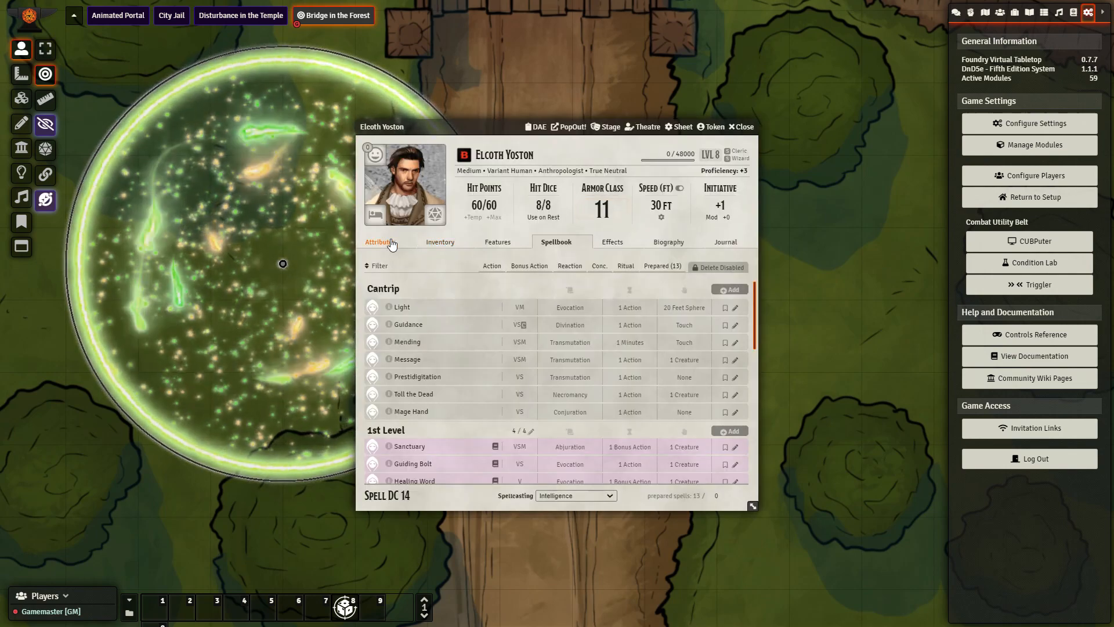
Cast Spirit Guardians at 3rd level again, placing a fiery orange 15 ft circle
scroll(down, 3)
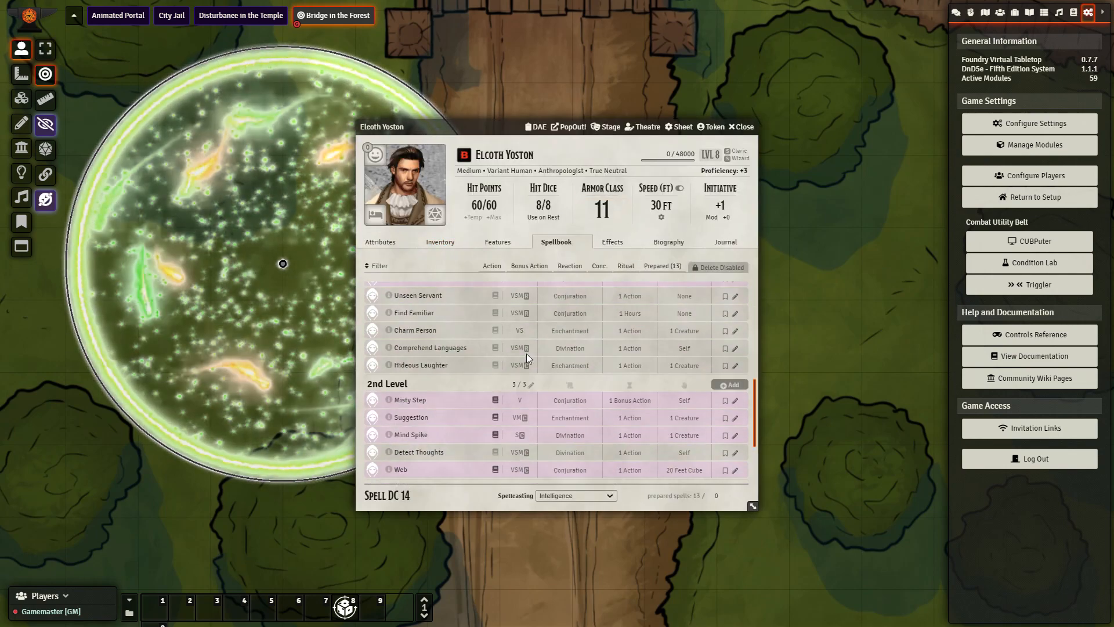
scroll(down, 3)
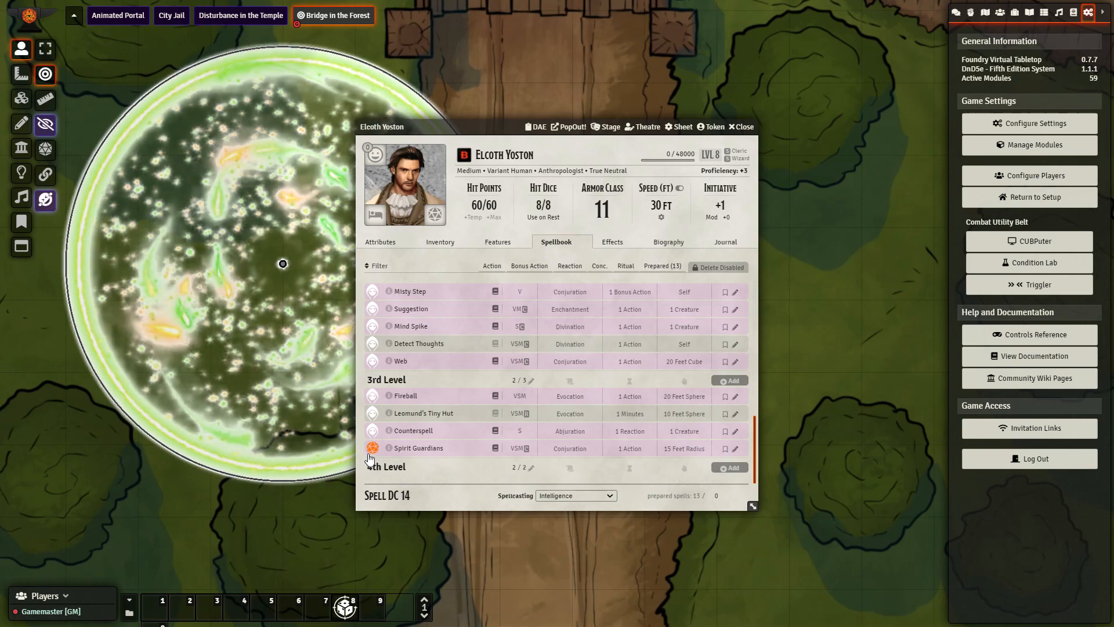
click(418, 447)
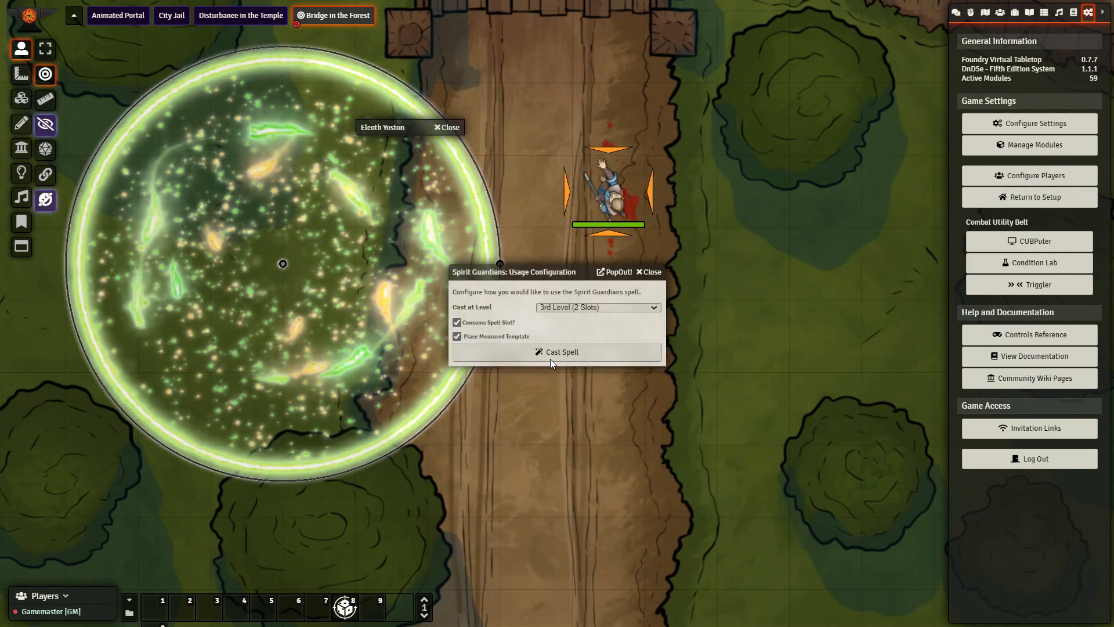
click(559, 351)
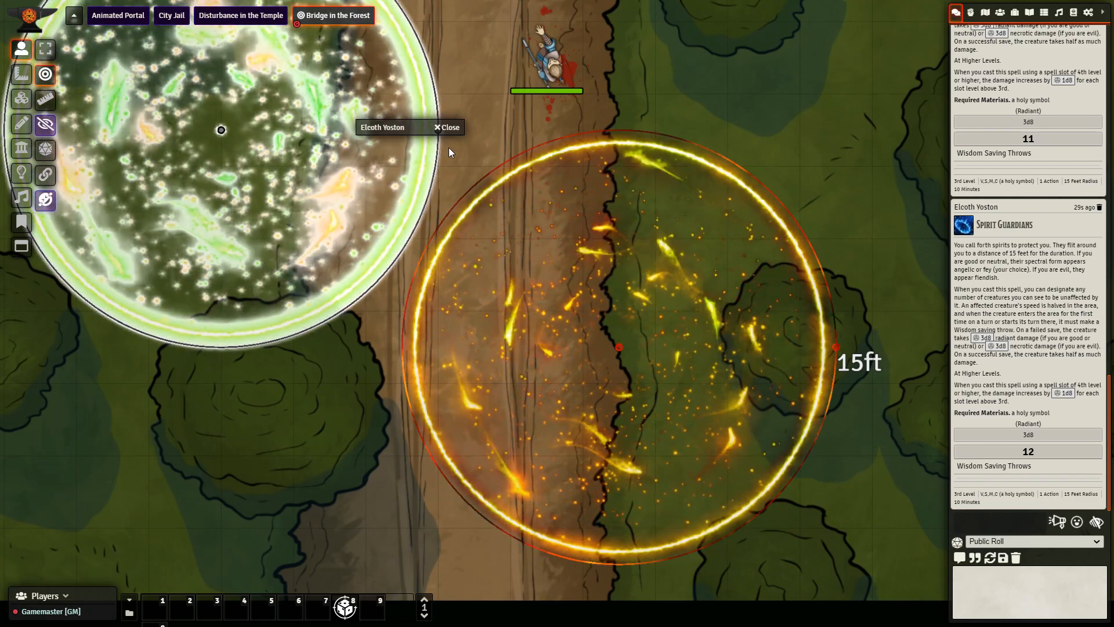
click(447, 127)
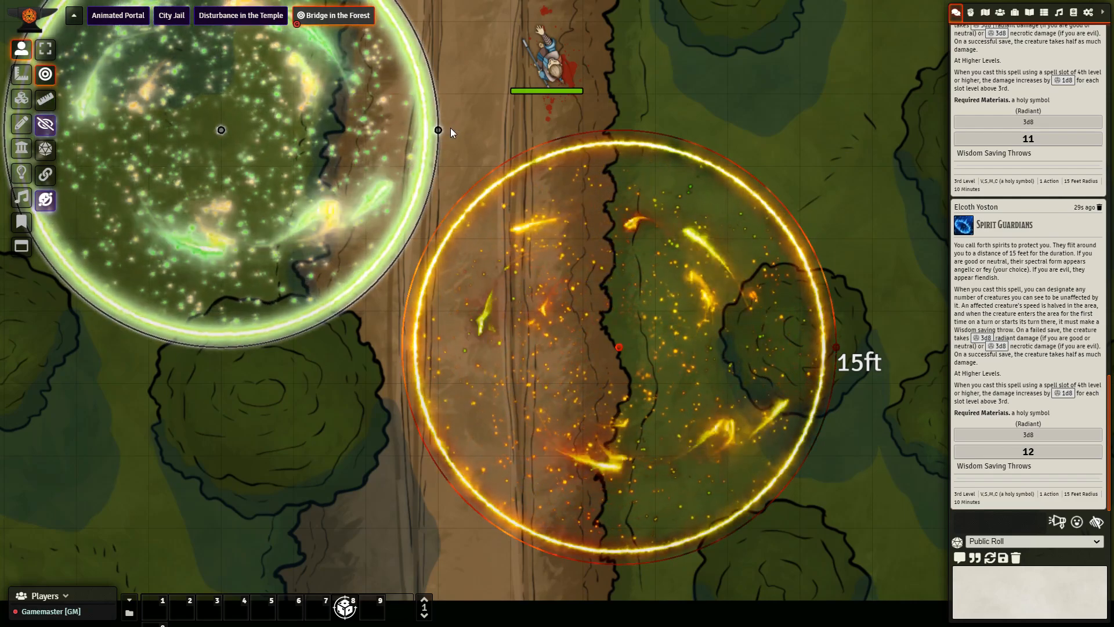